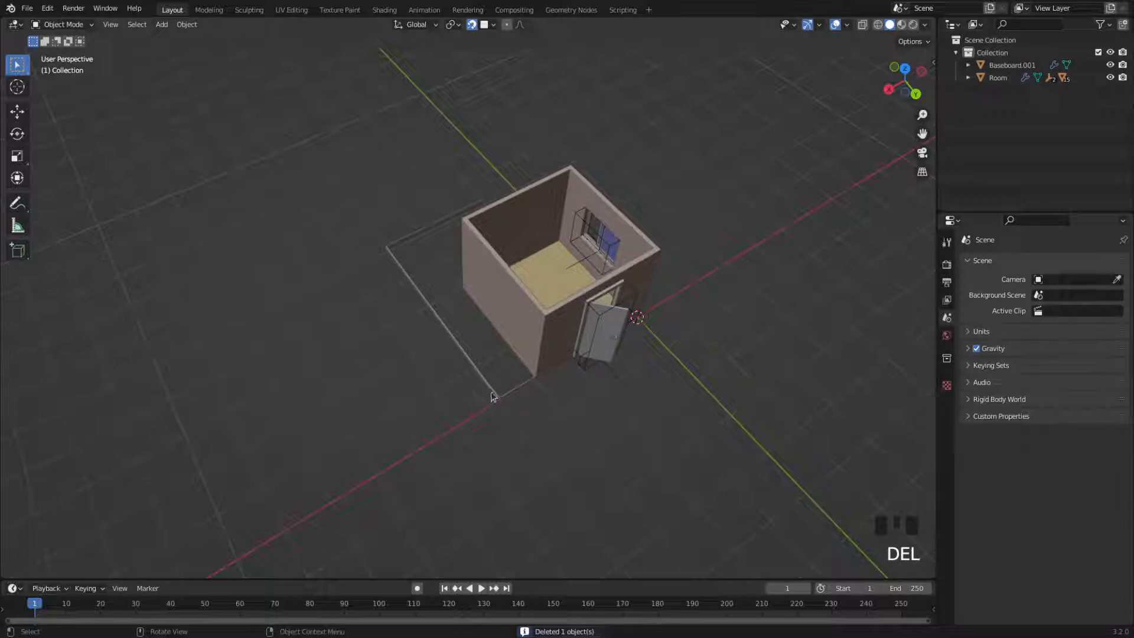
Delete the leftover Baseboard.001 object so only the Room remains
key("Delete")
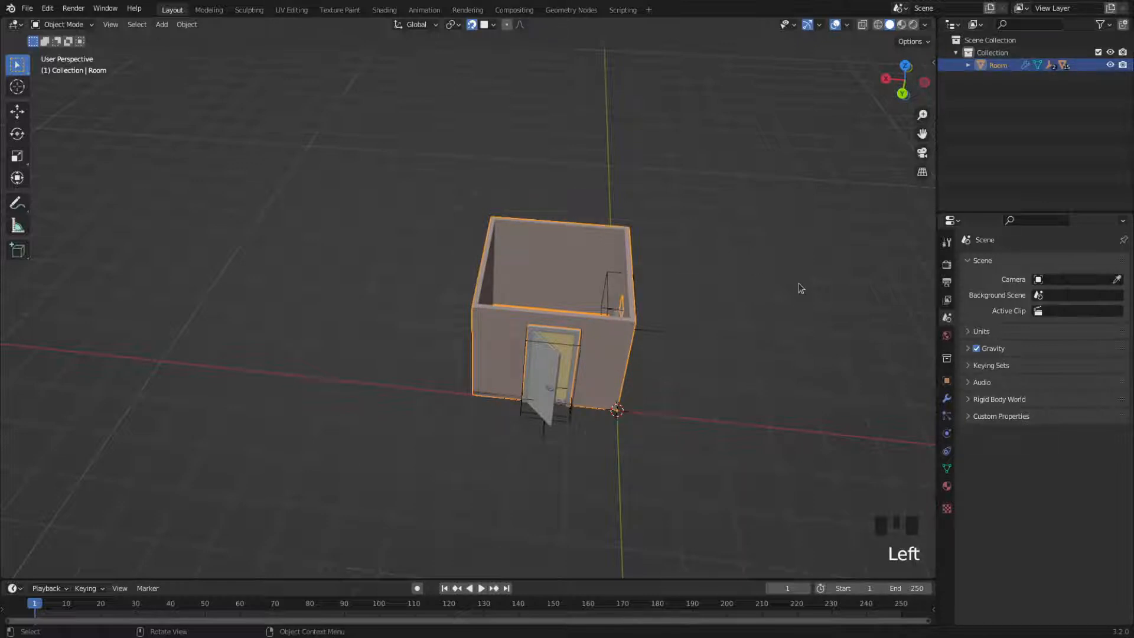
Show the room's transform in the sidebar, try Scale X 2, then undo it
key("n")
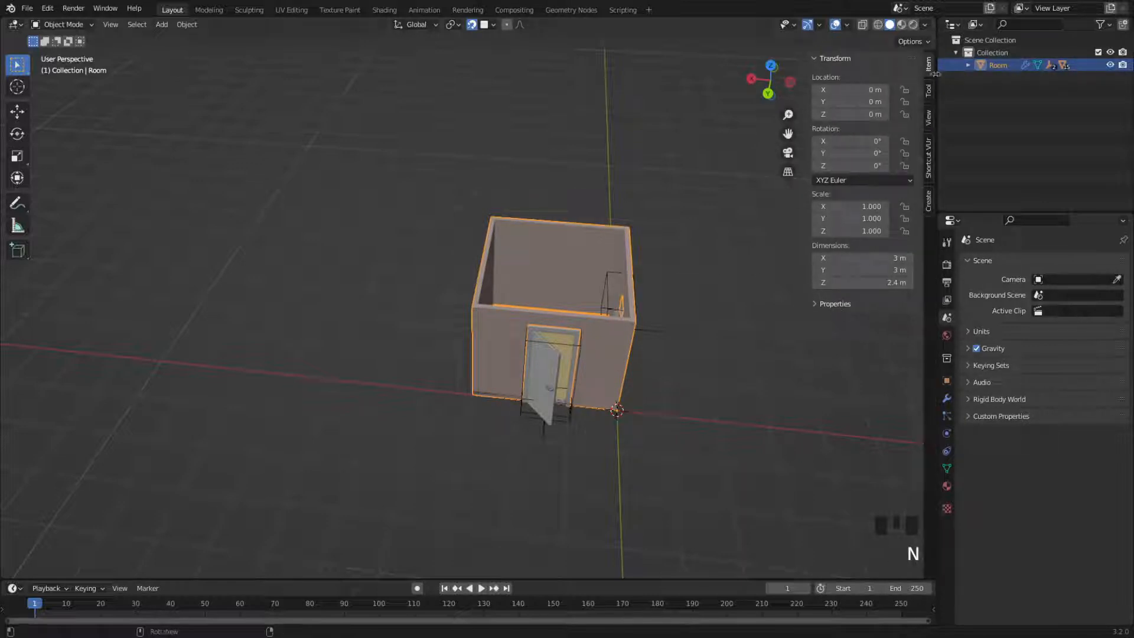
left_click(862, 283)
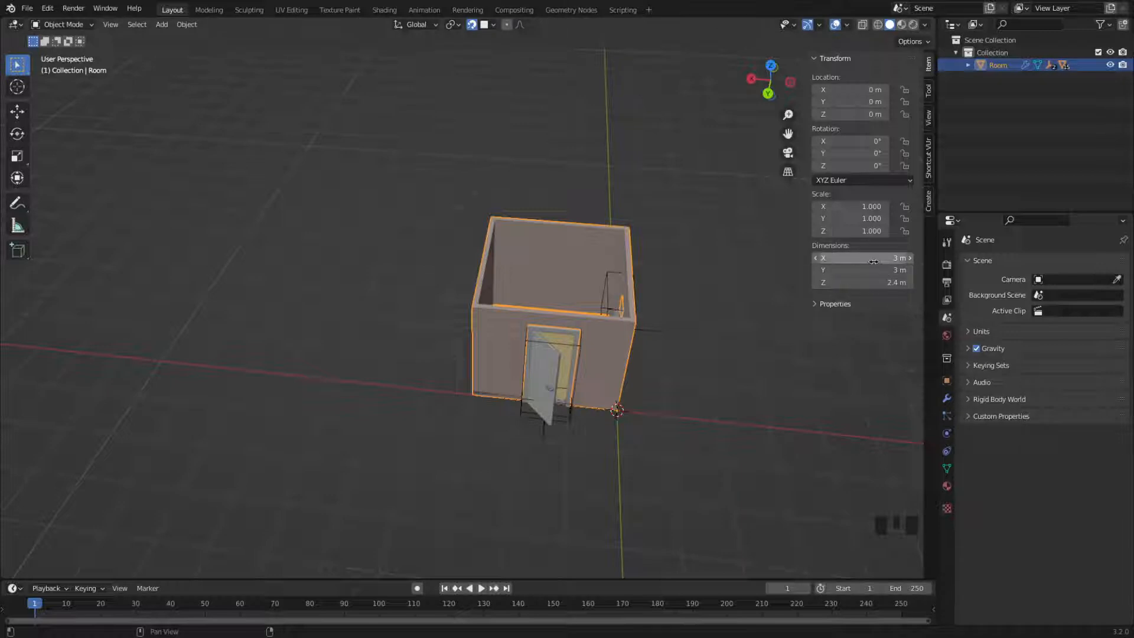
double_click(860, 259)
type("6")
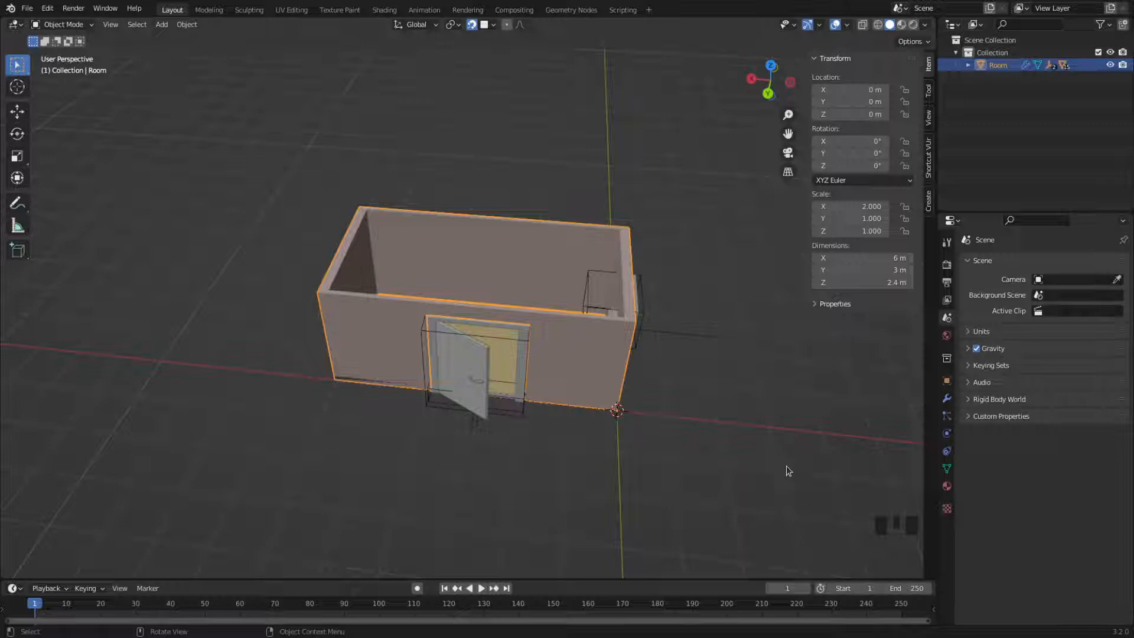
mouse_move(783, 471)
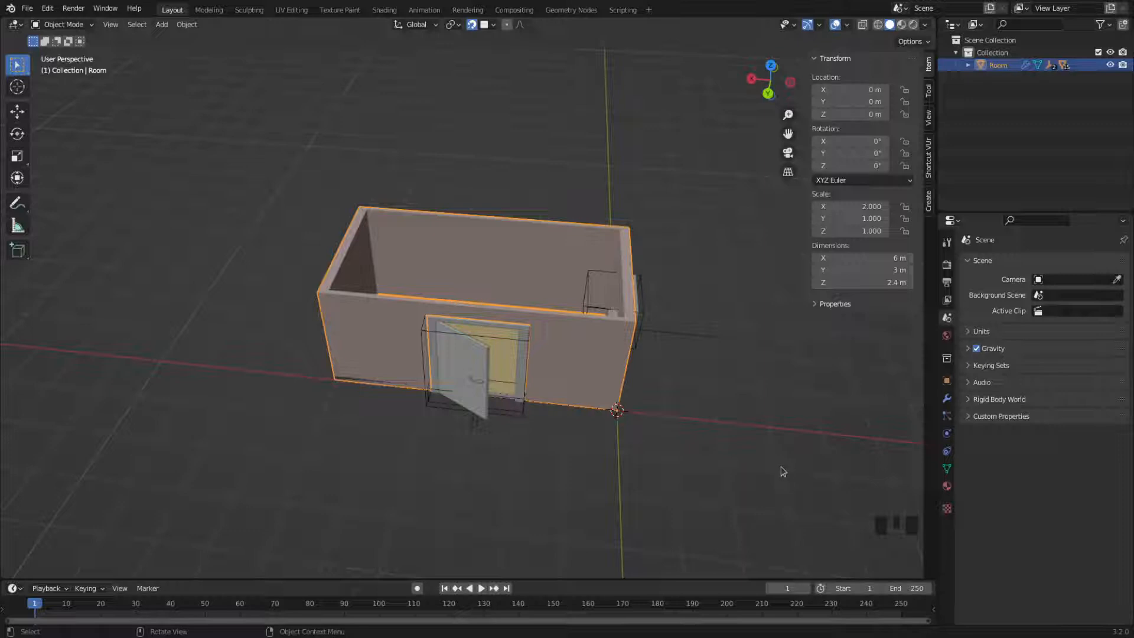
mouse_move(756, 491)
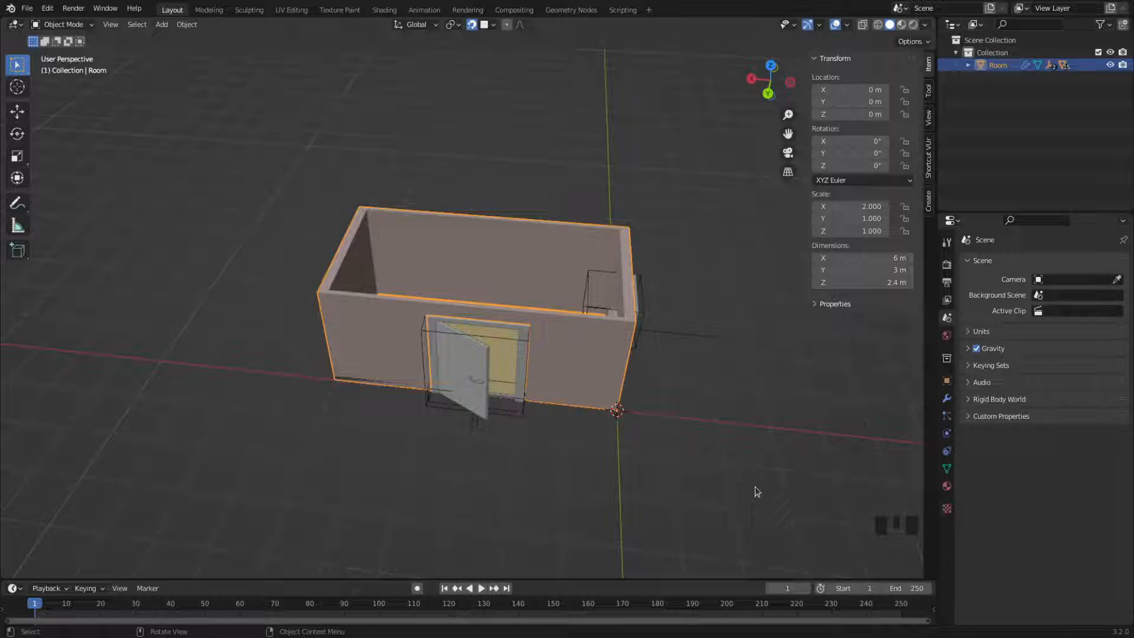
mouse_move(812, 401)
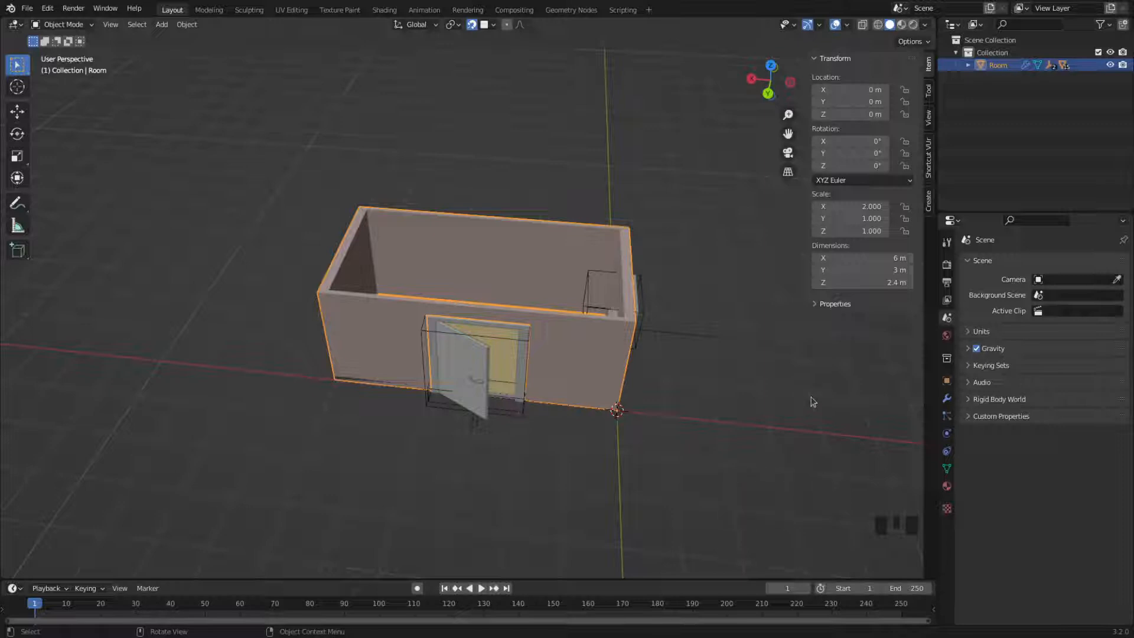
key("ctrl+z")
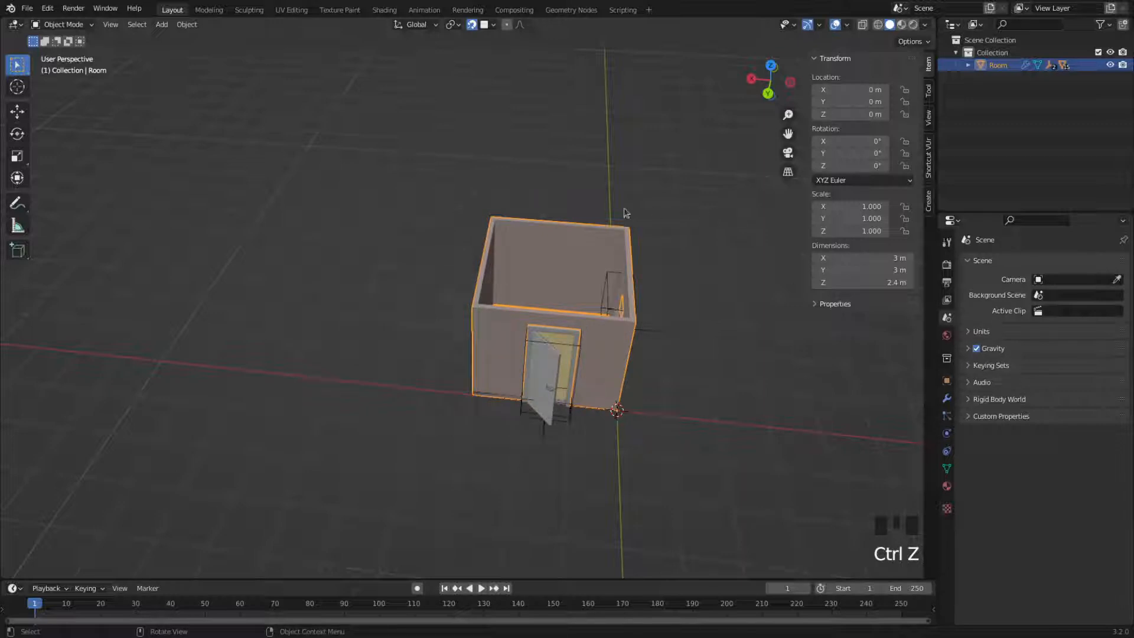
Revert the stretch and set Wall 1 and Wall 3 lengths to 6 m in the Archimesh Room panel
key("ctrl+z")
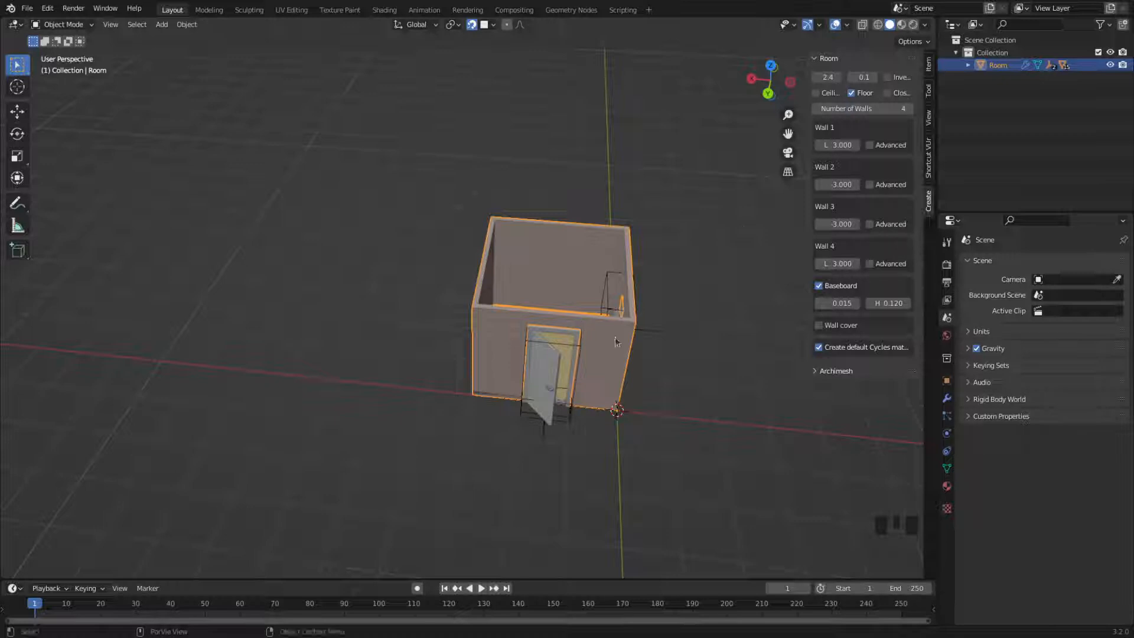
mouse_move(397, 301)
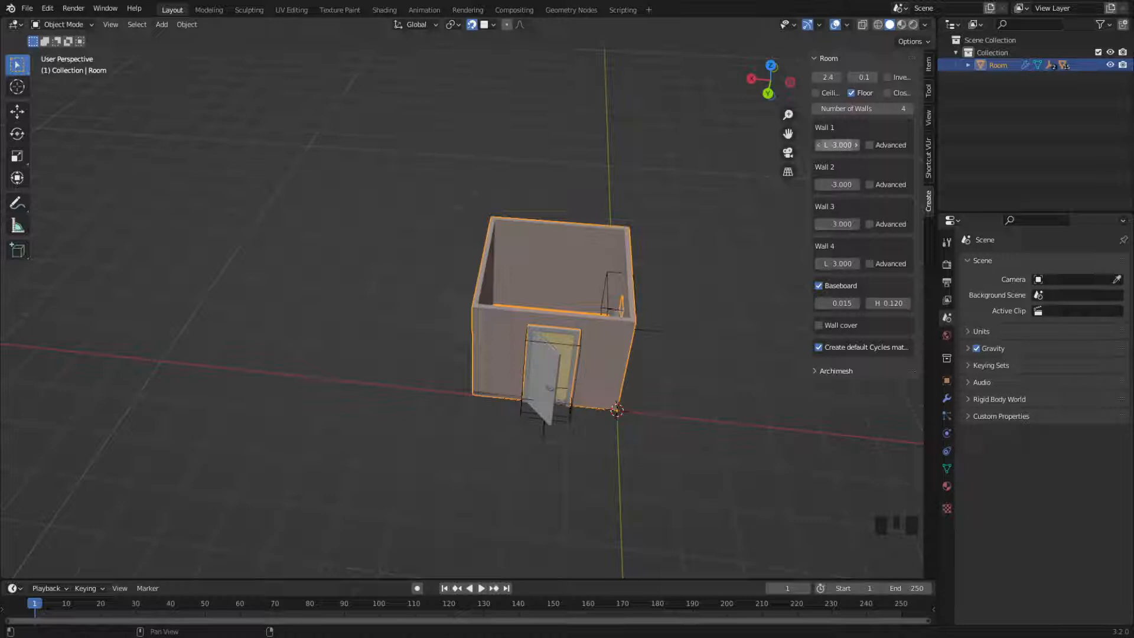
double_click(836, 144)
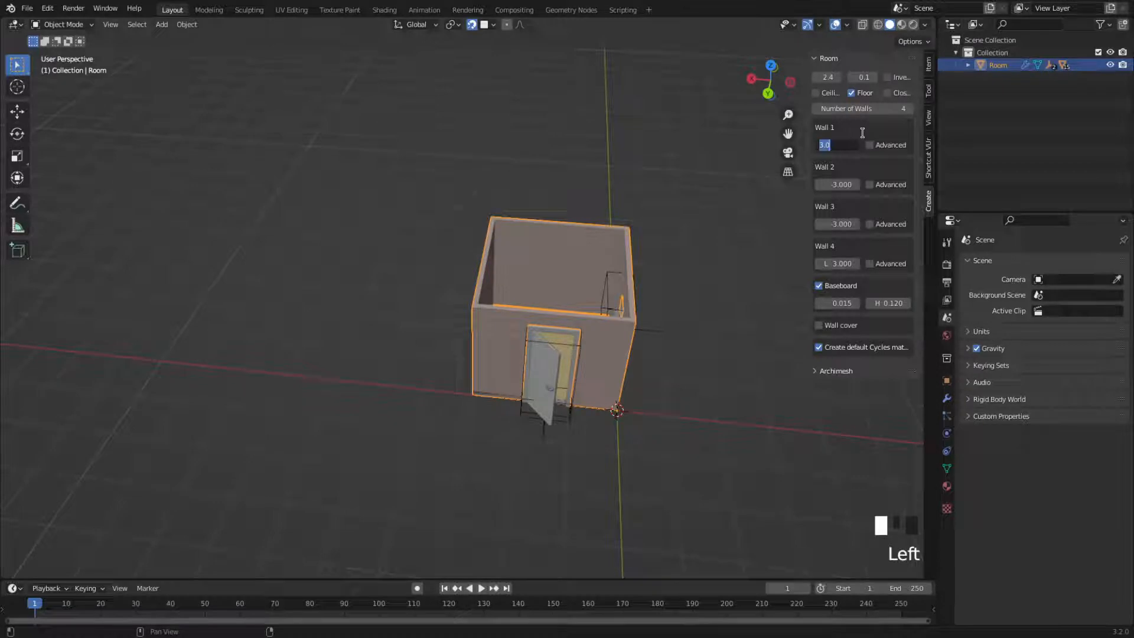
type("00")
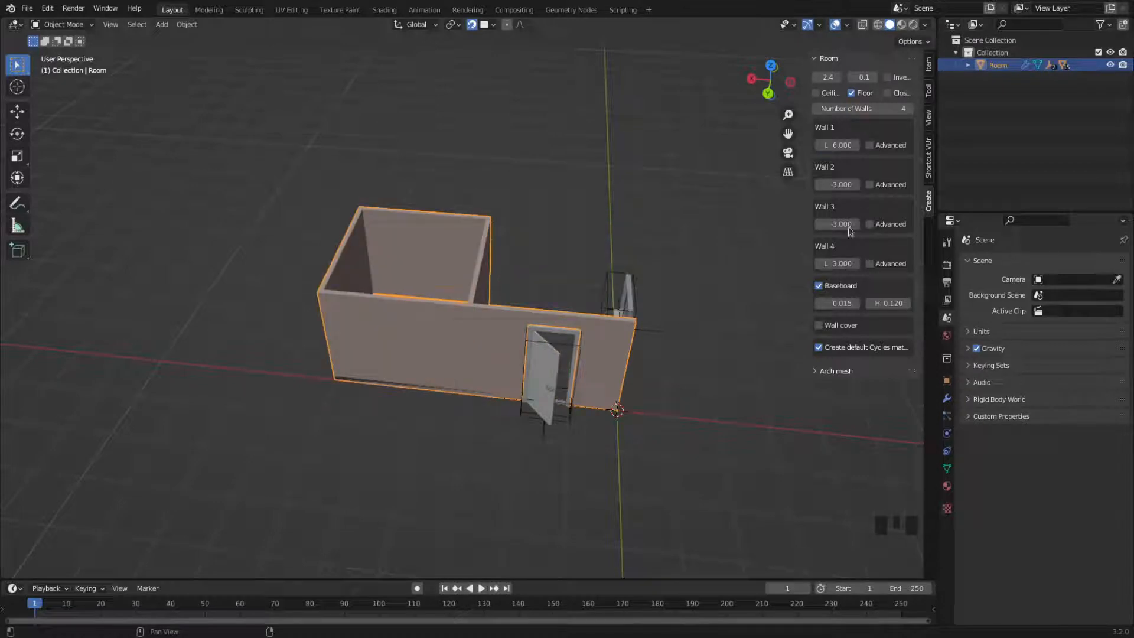
double_click(836, 223)
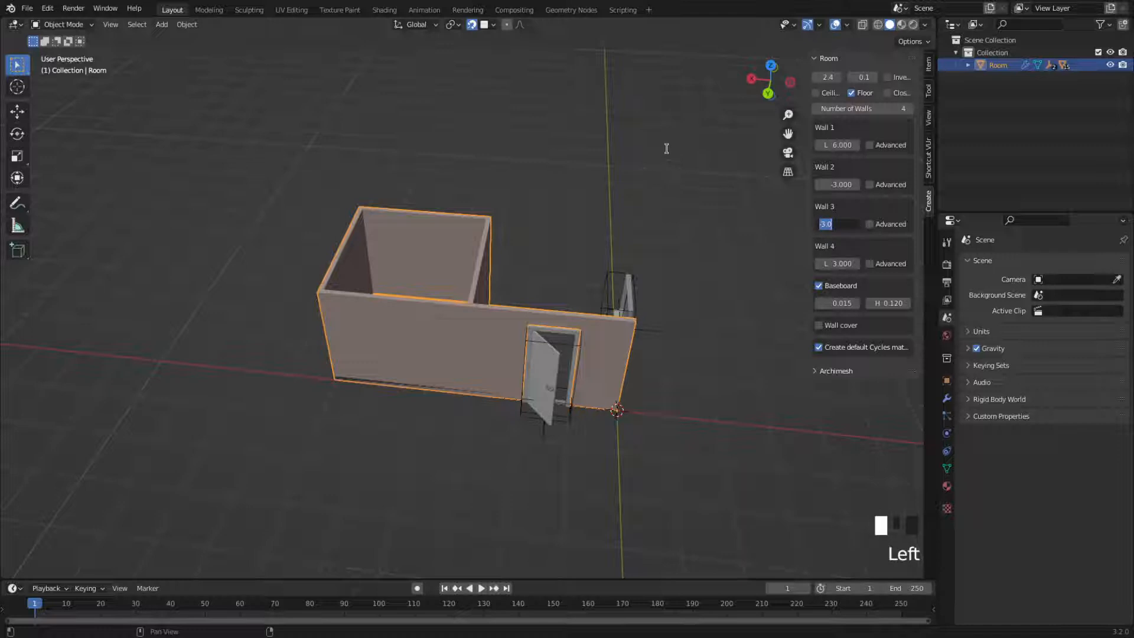
type("6")
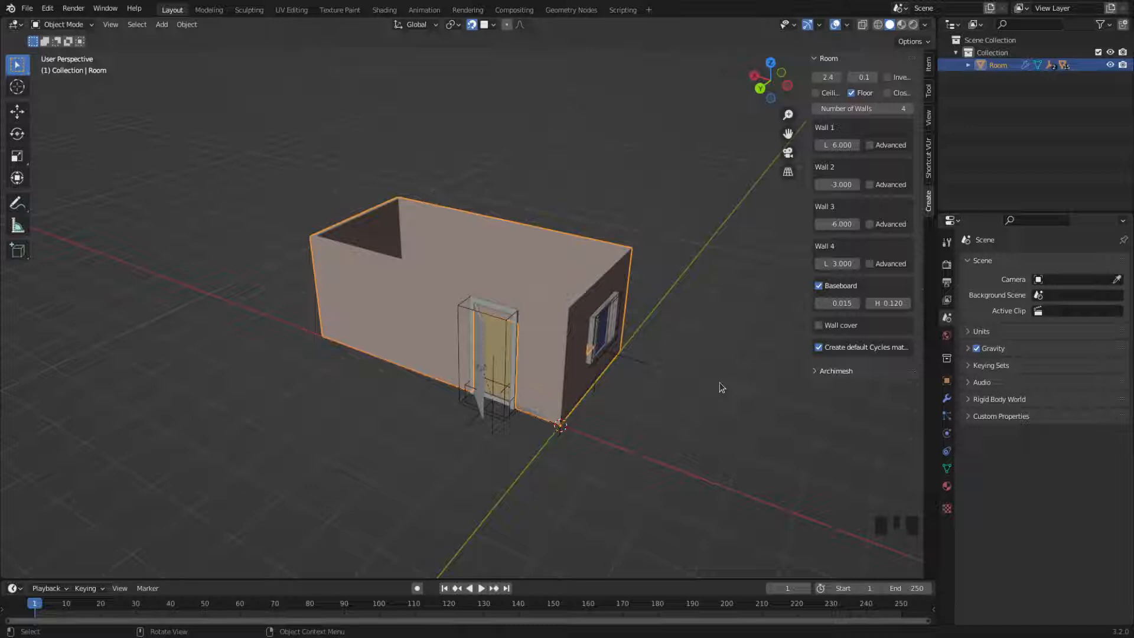
Add a Plane mesh beside the room and read the room's 2.4 m height in Dimensions
key("shift+a")
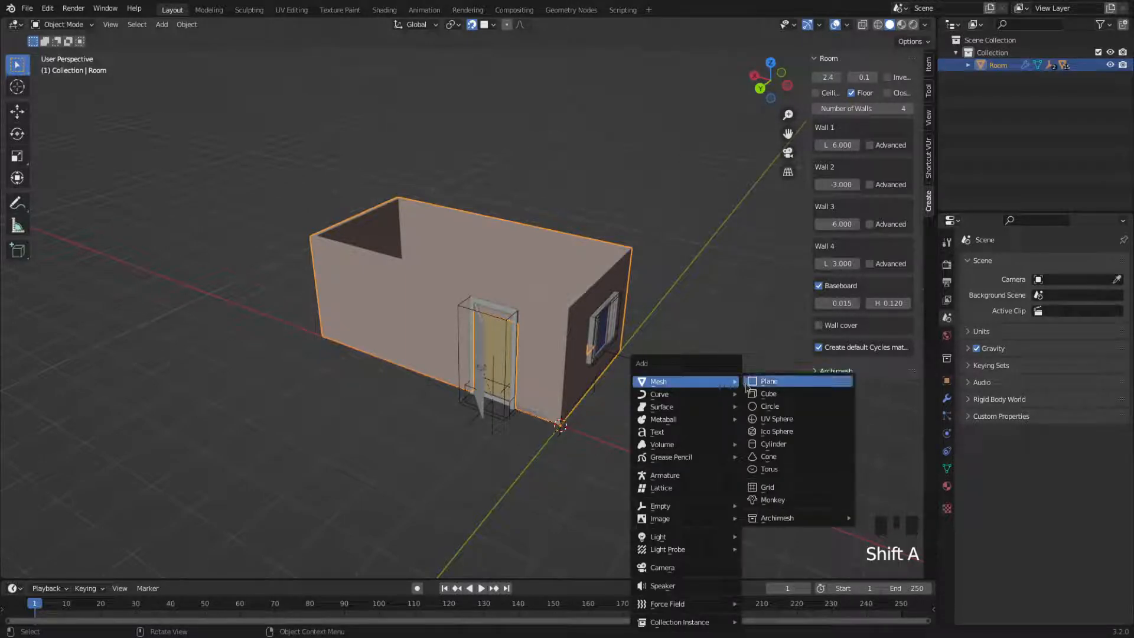
left_click(769, 381)
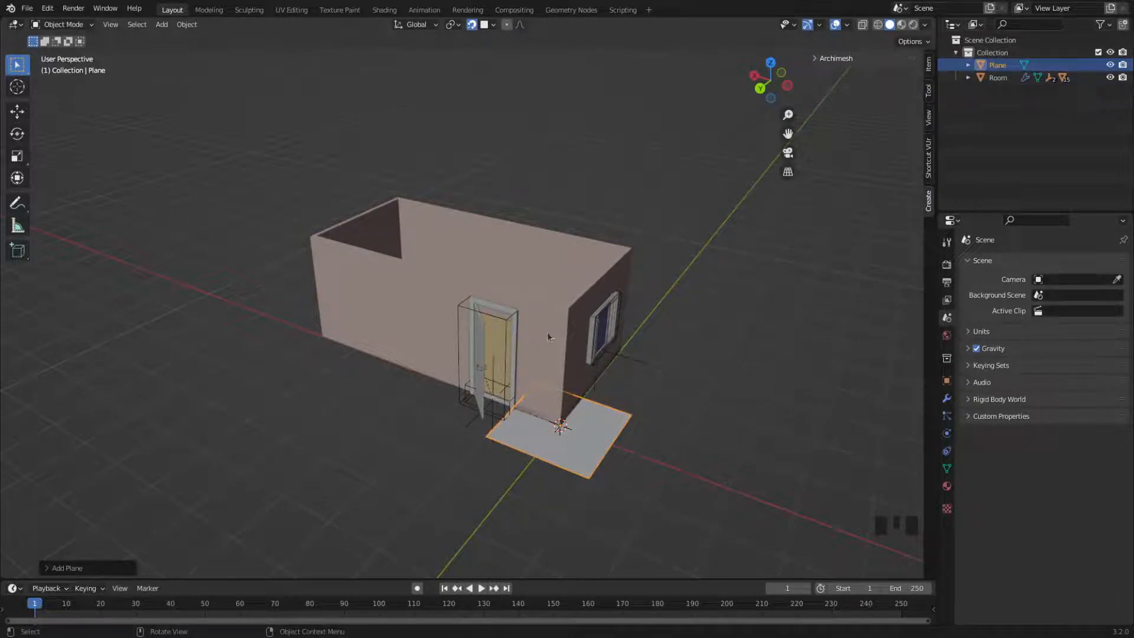
left_click(996, 78)
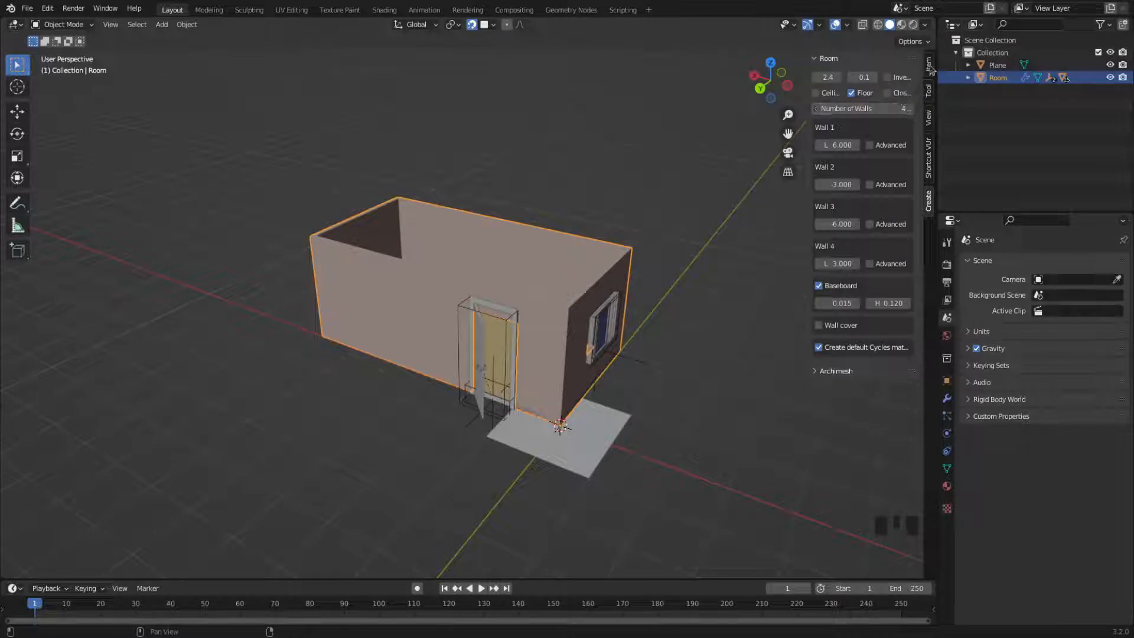
left_click(928, 78)
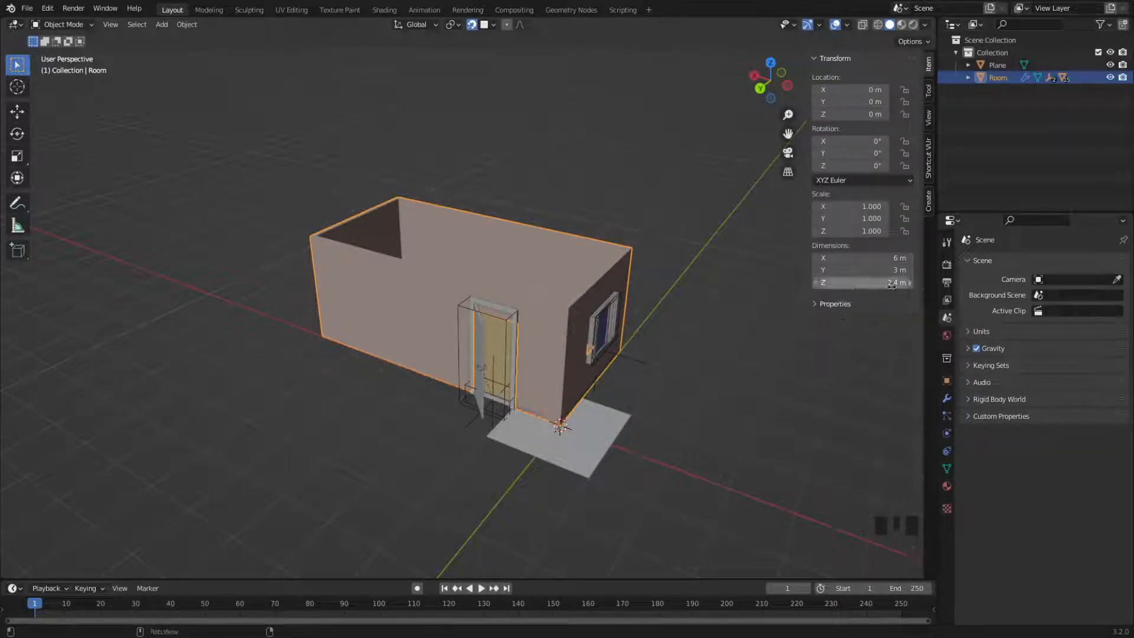
double_click(861, 282)
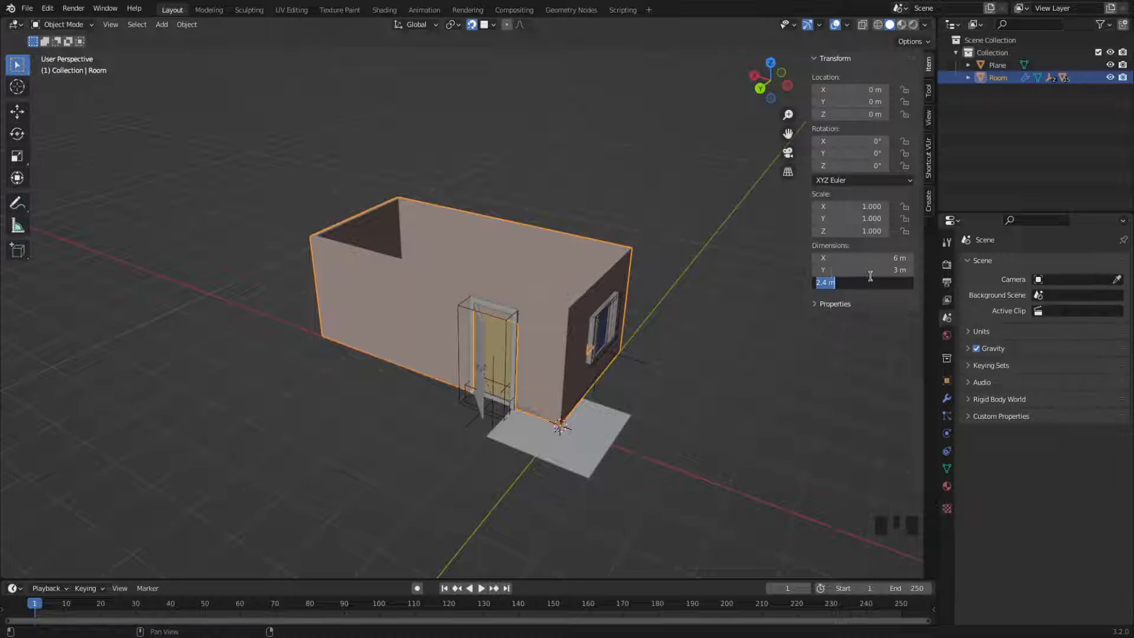
mouse_move(880, 374)
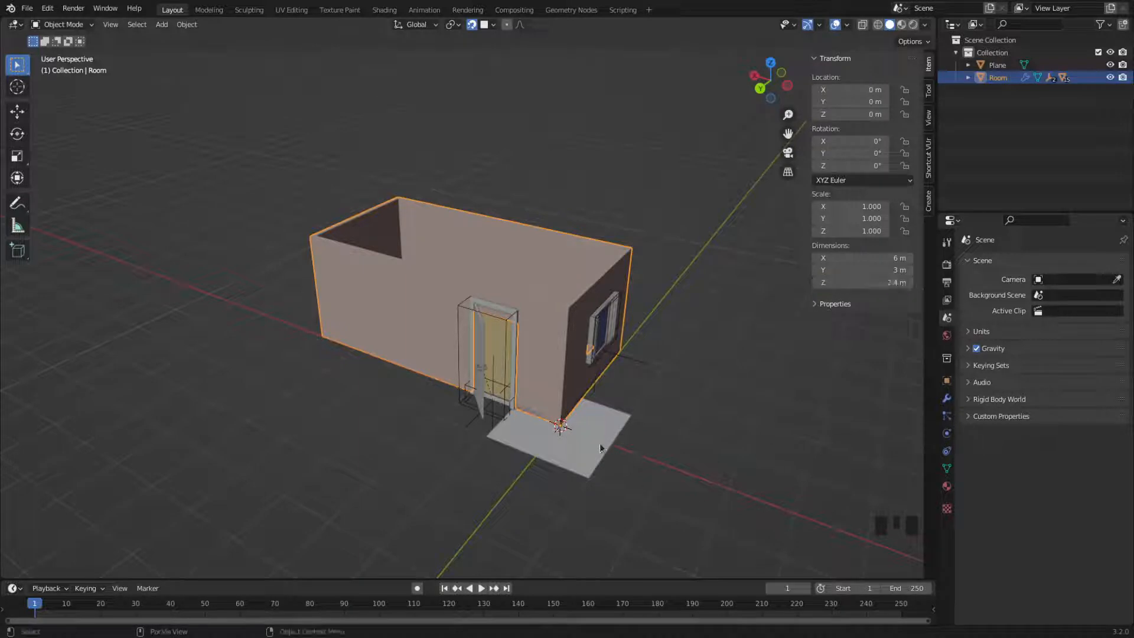
Move the plane up 2.4 m, 3 m along X onto the room, and centre it along Y
left_click(556, 441)
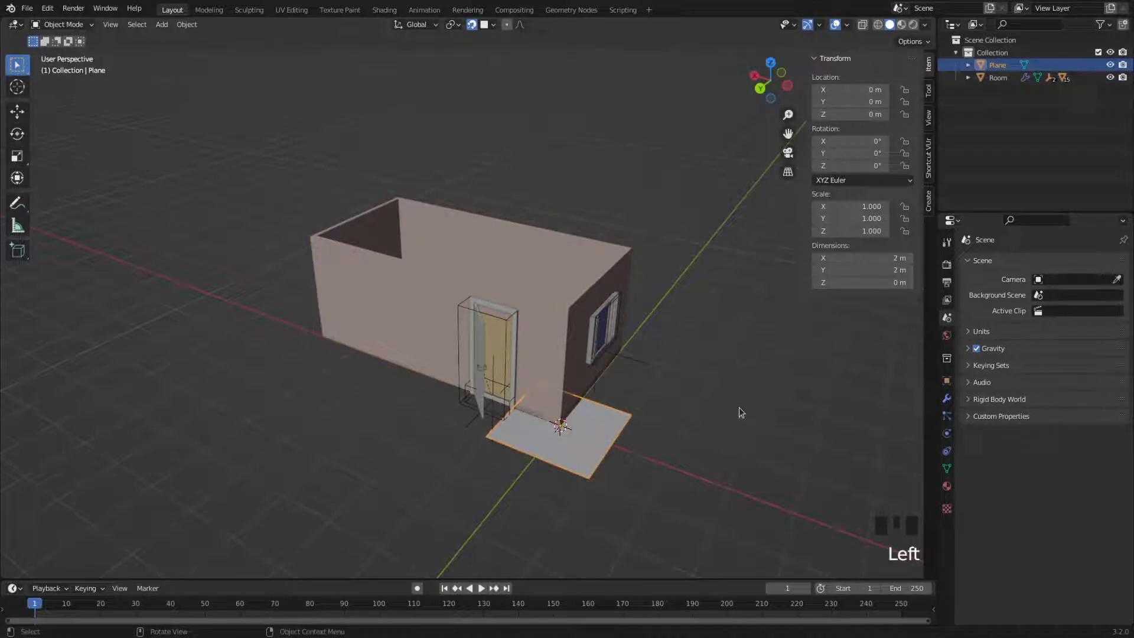
key("g")
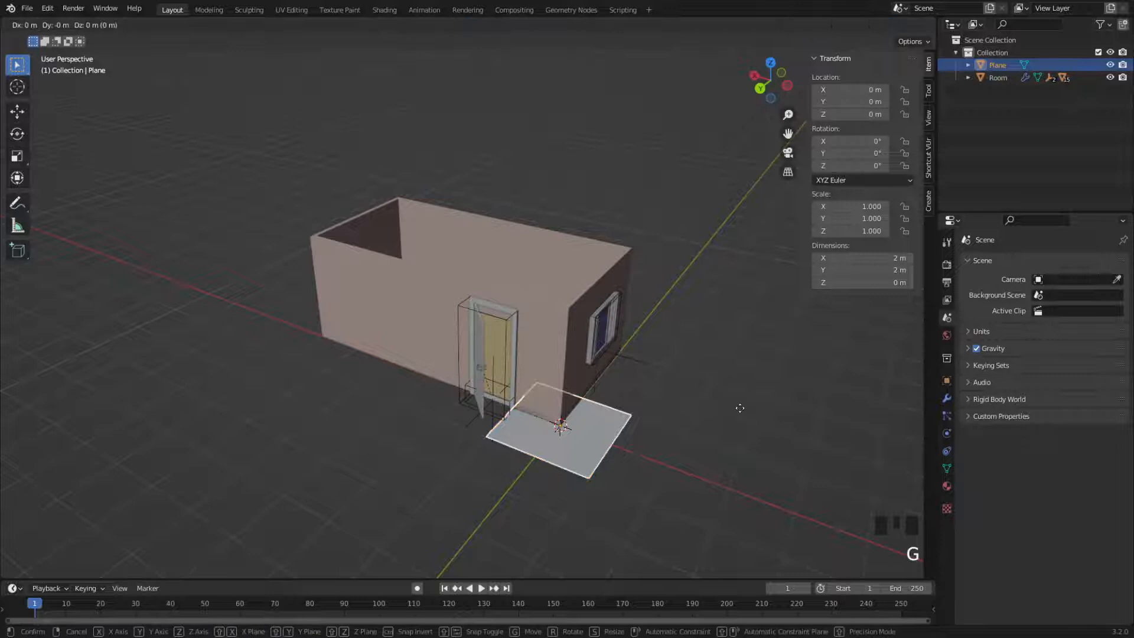
key("z")
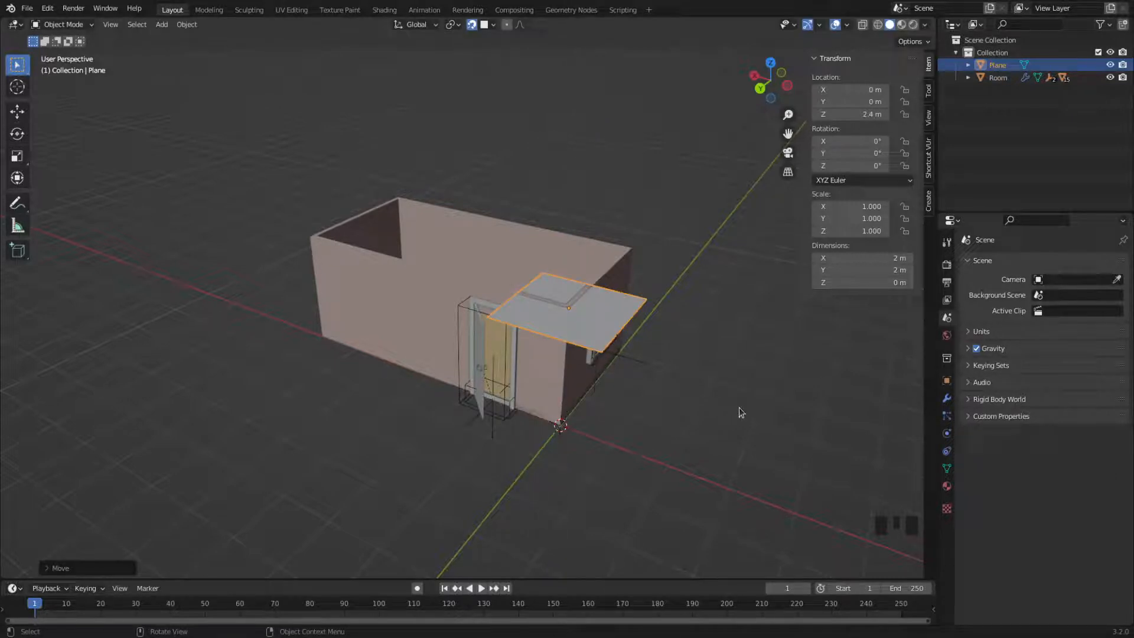
key("g")
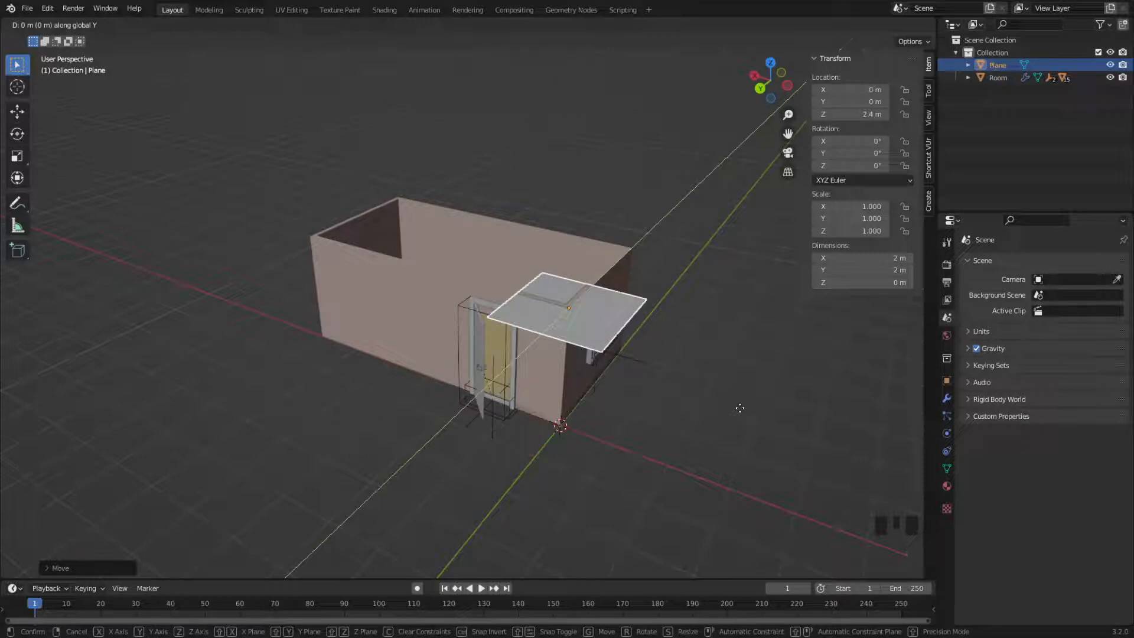
key("g")
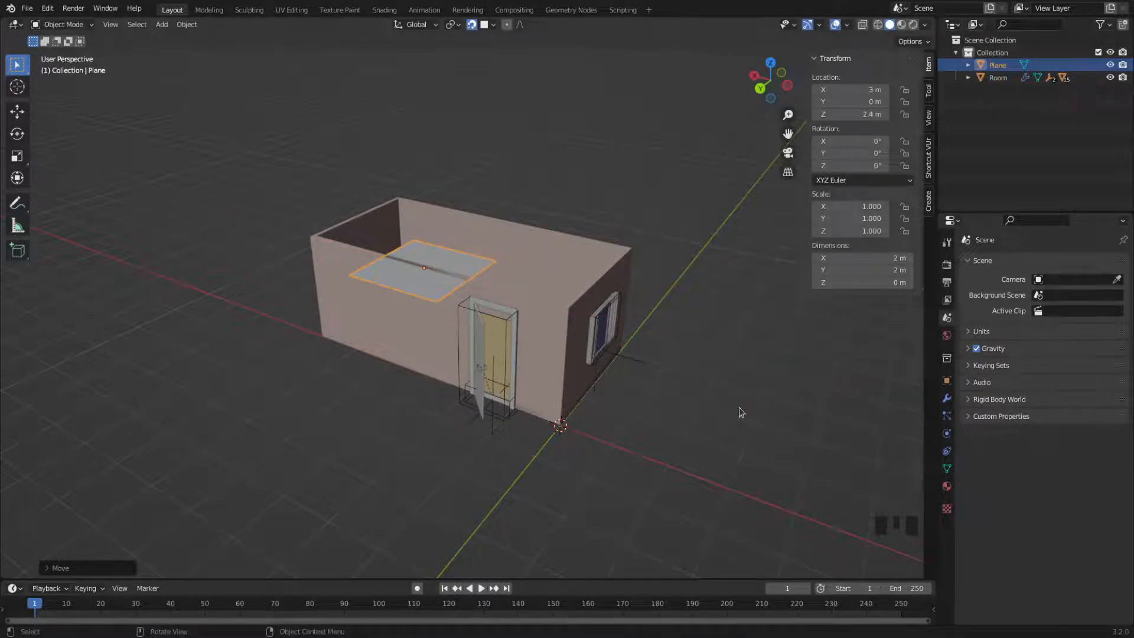
key("g")
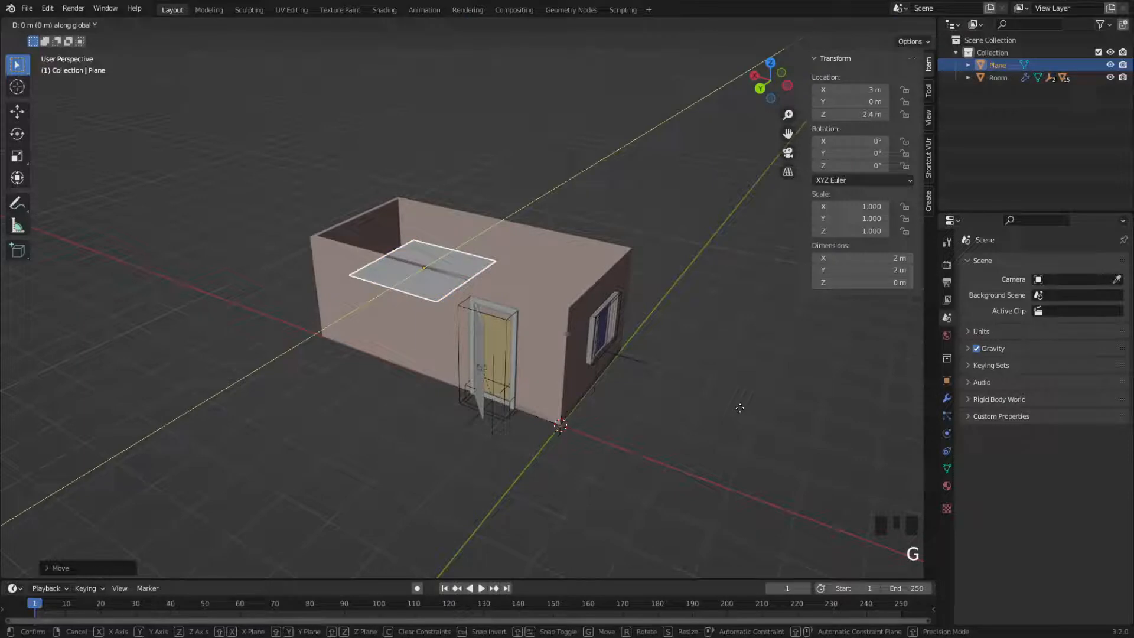
mouse_move(437, 249)
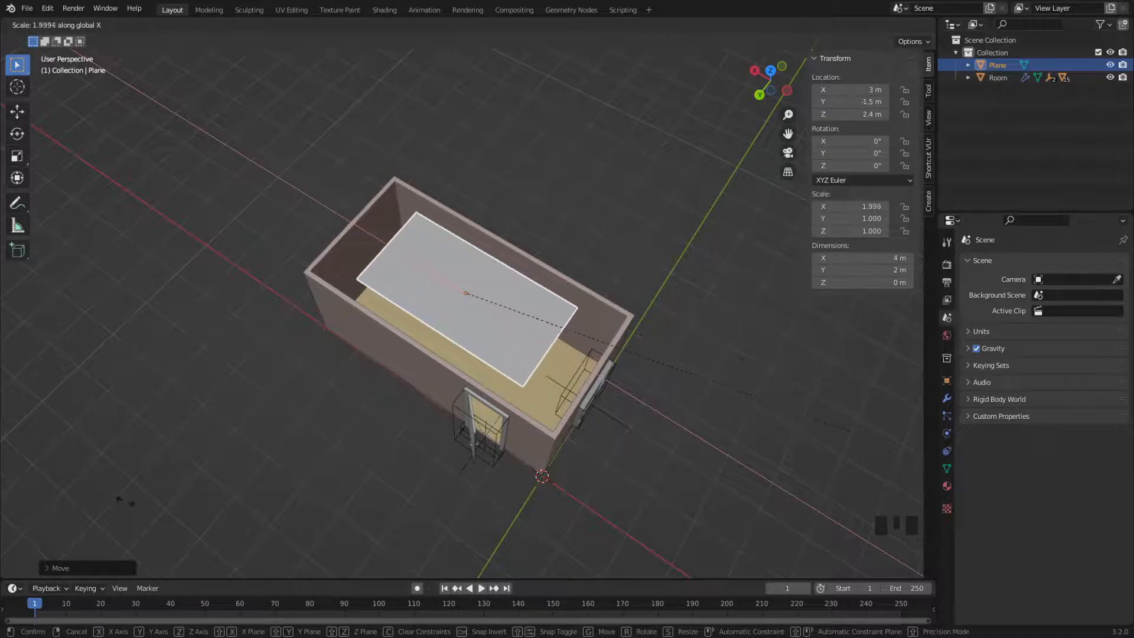
mouse_move(534, 108)
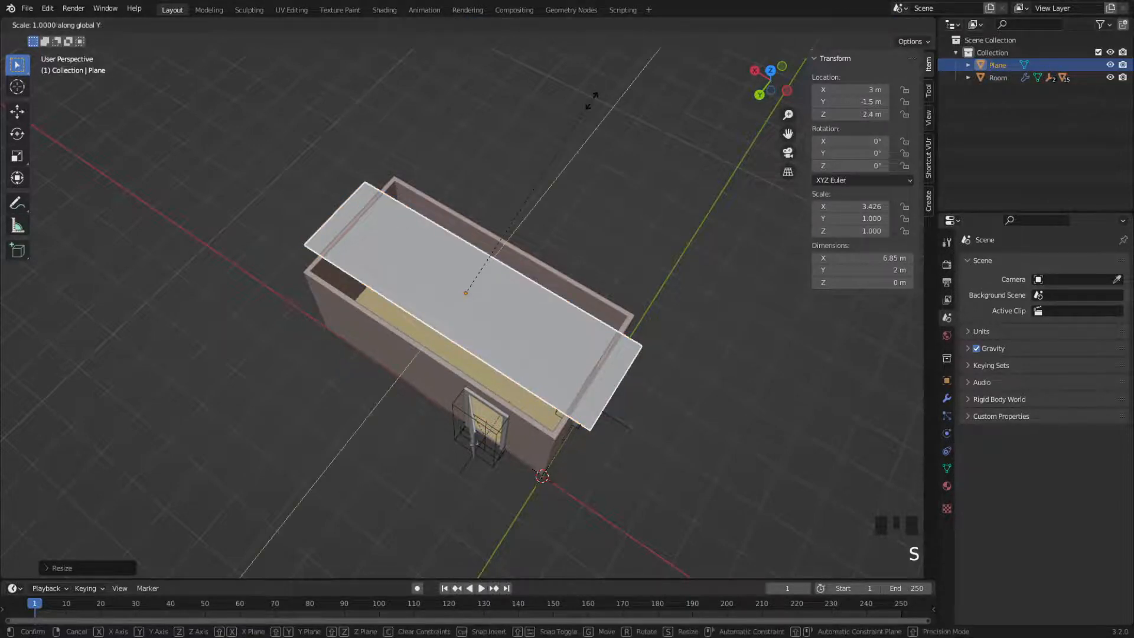
mouse_move(746, 106)
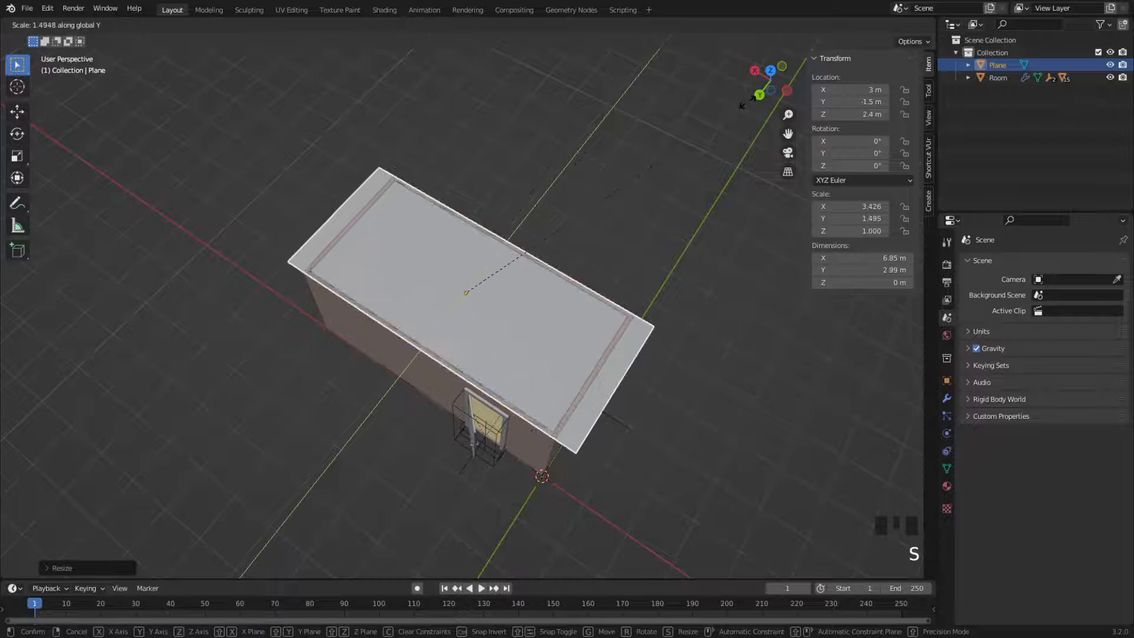
mouse_move(467, 292)
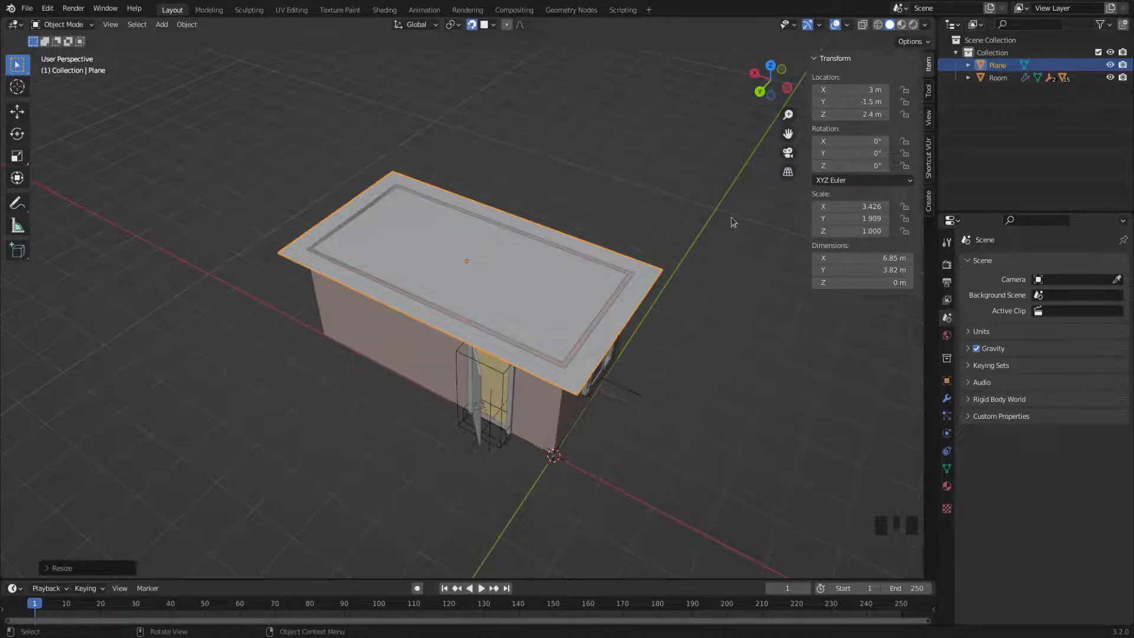
Enter Edit Mode on the overhanging roof plane with face select active
key("Tab")
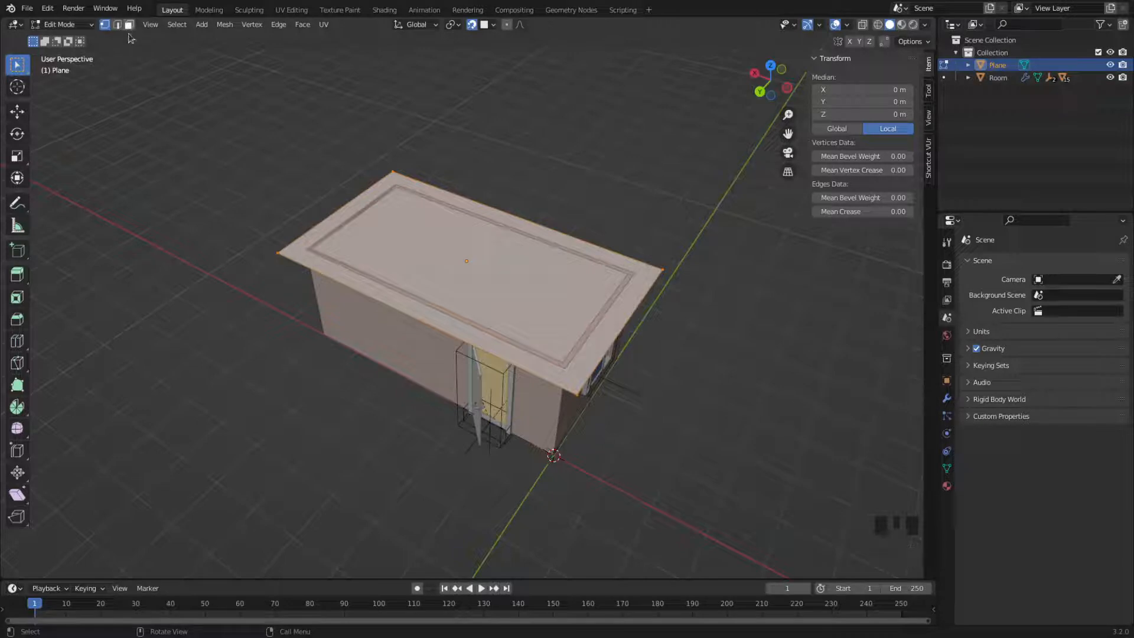
left_click(254, 165)
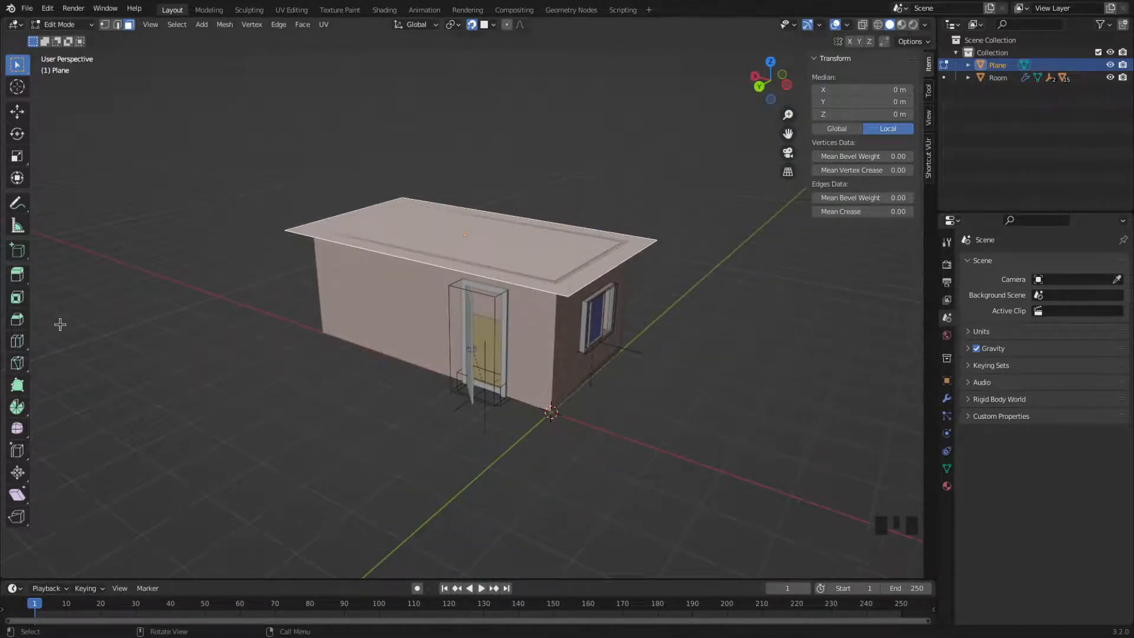
mouse_move(18, 274)
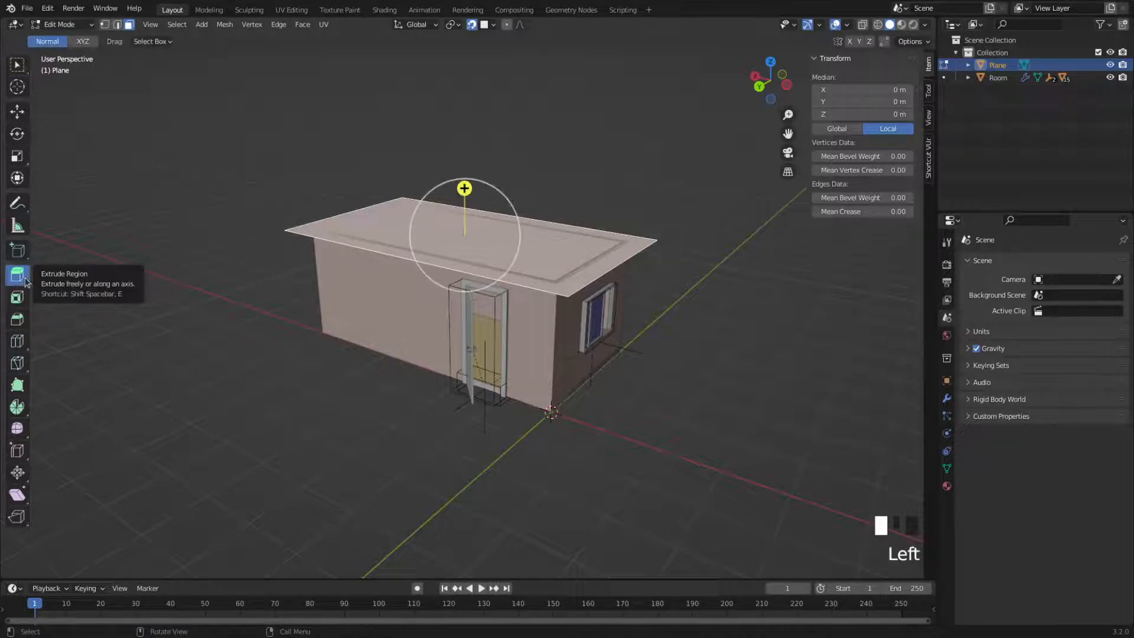
mouse_move(425, 150)
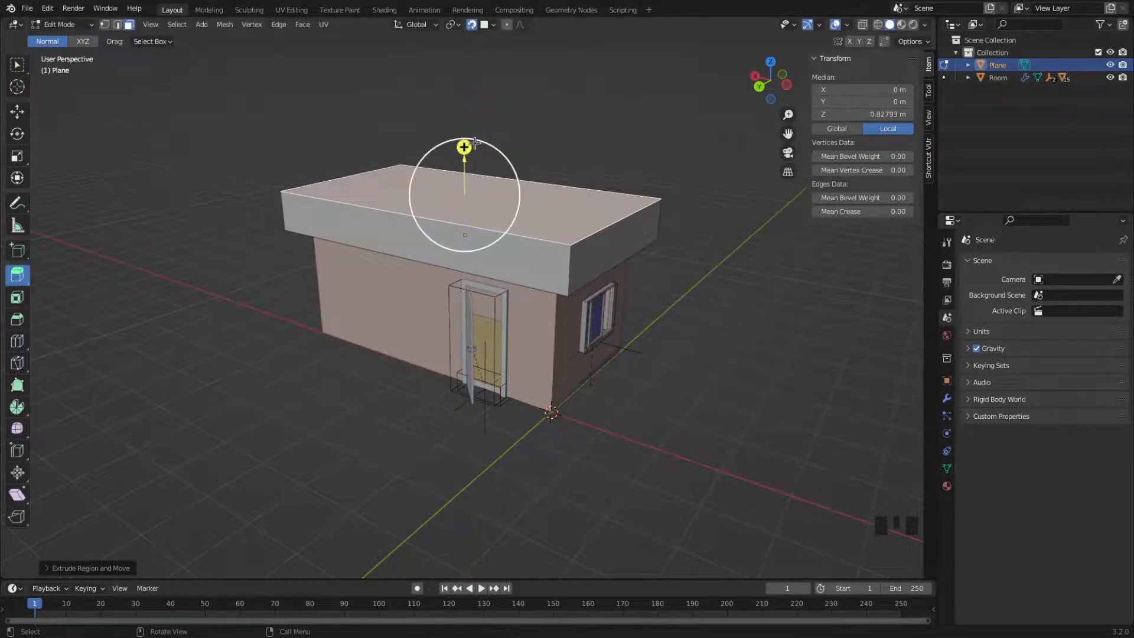
mouse_move(689, 200)
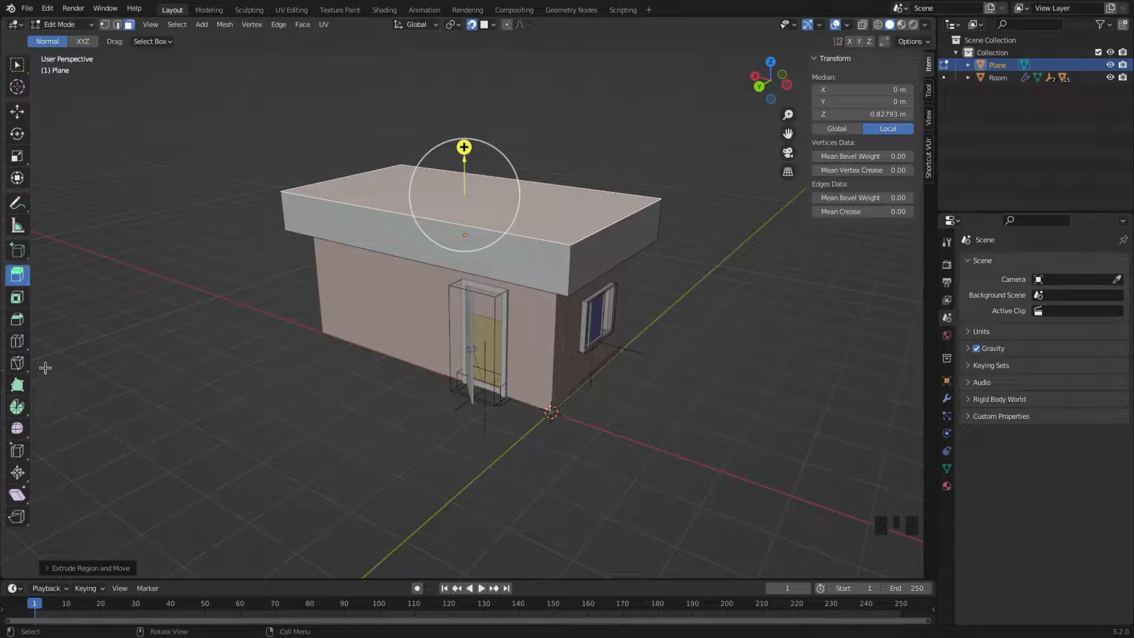
Activate the Bevel tool for sloping the roof slab's top edges
left_click(16, 318)
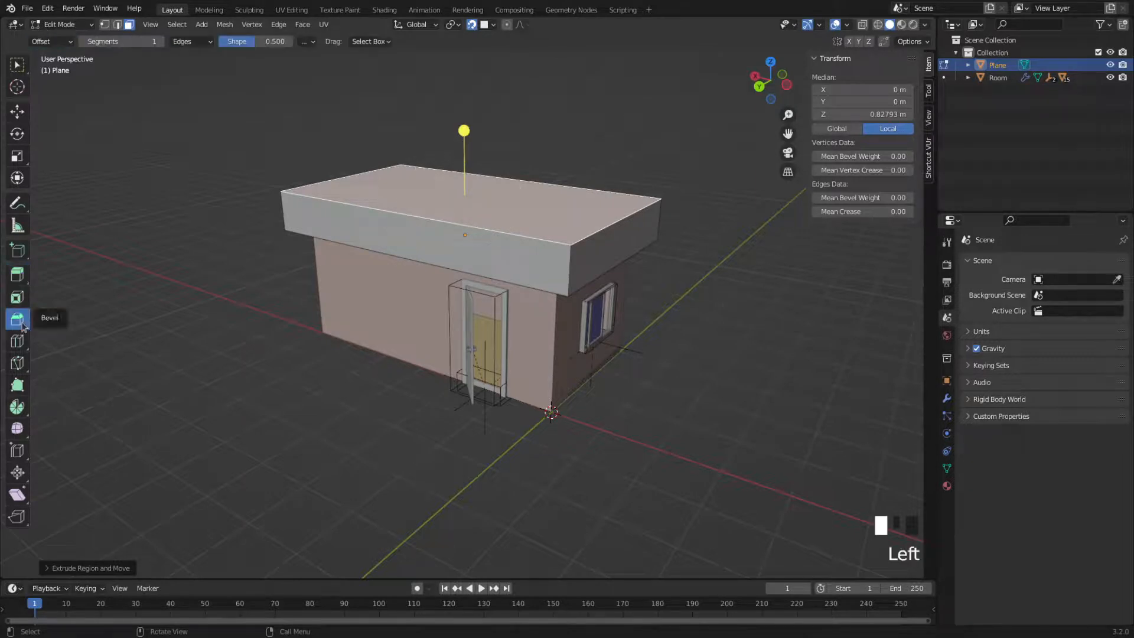
mouse_move(17, 319)
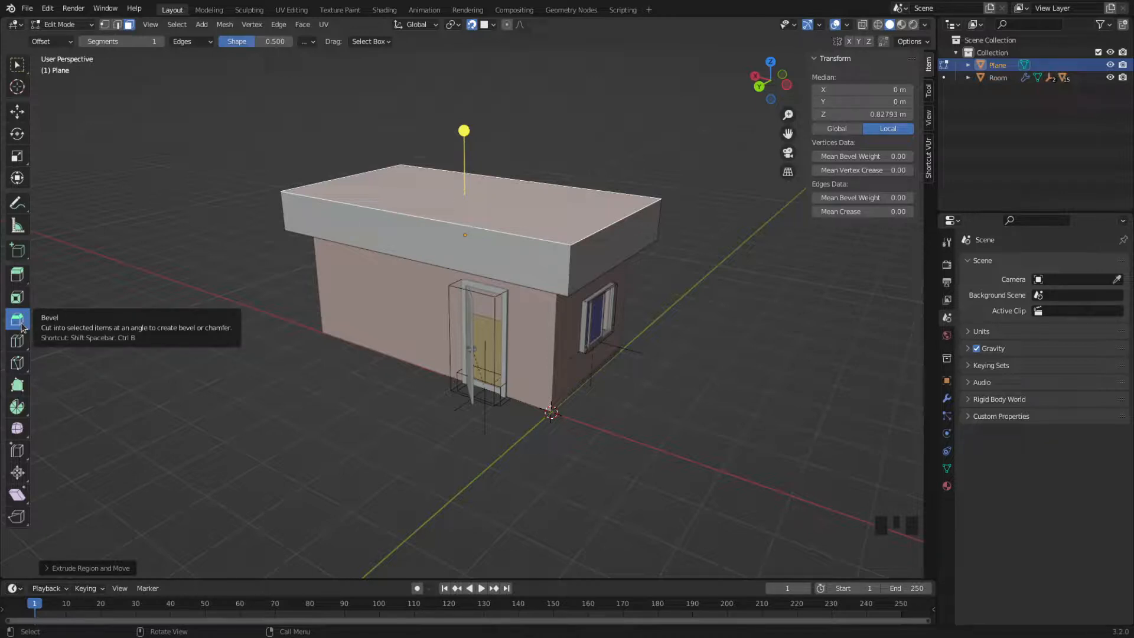
mouse_move(412, 275)
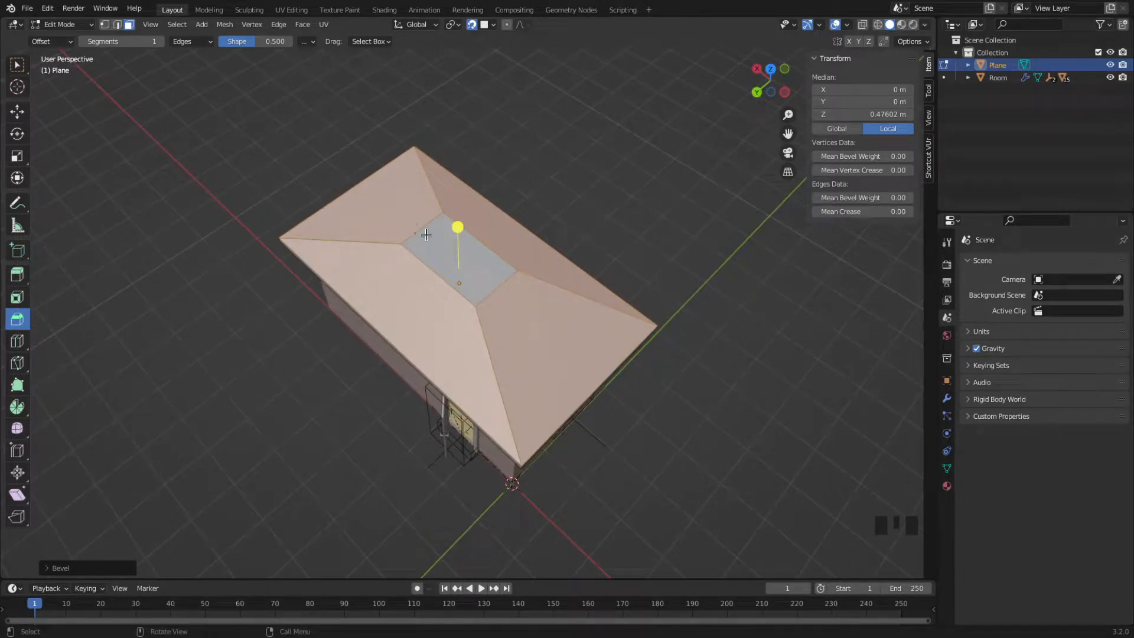
mouse_move(446, 250)
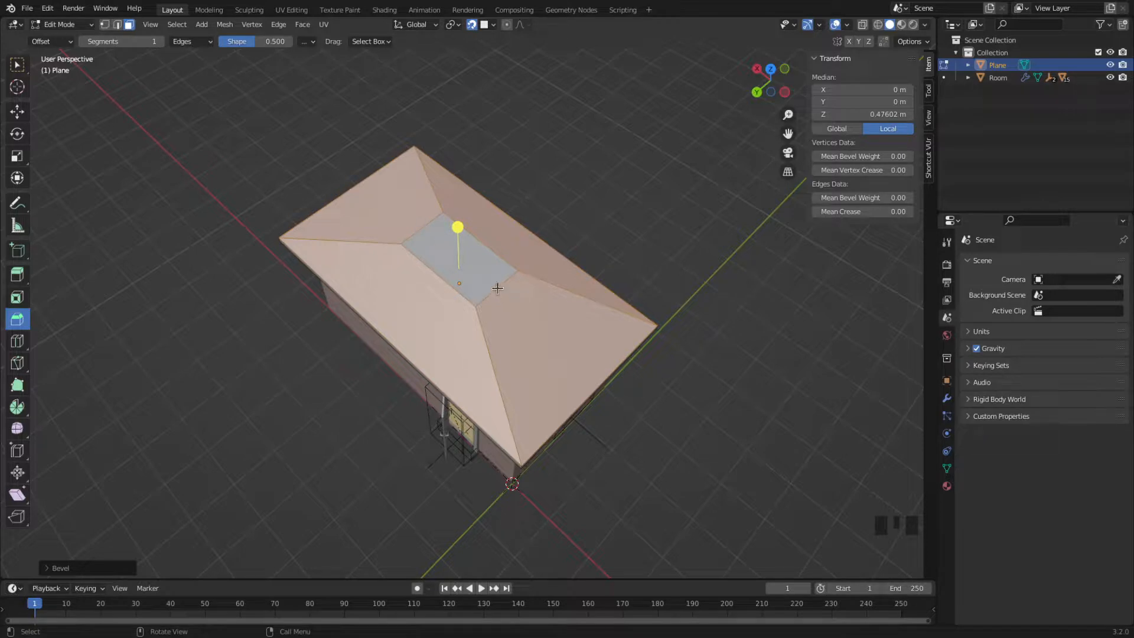
mouse_move(353, 211)
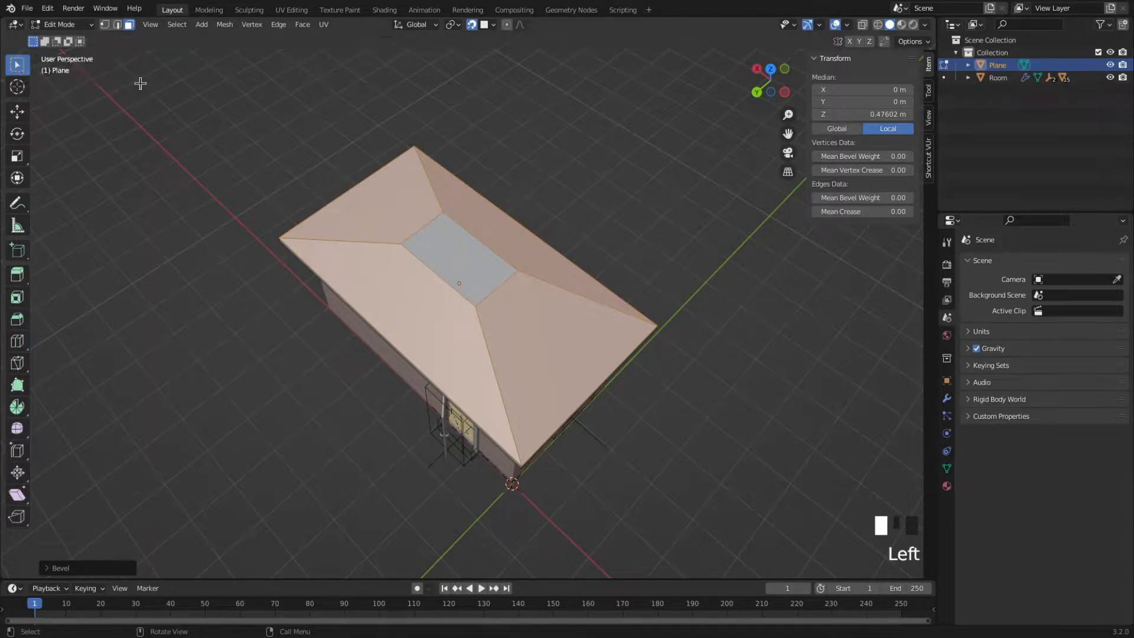
mouse_move(105, 57)
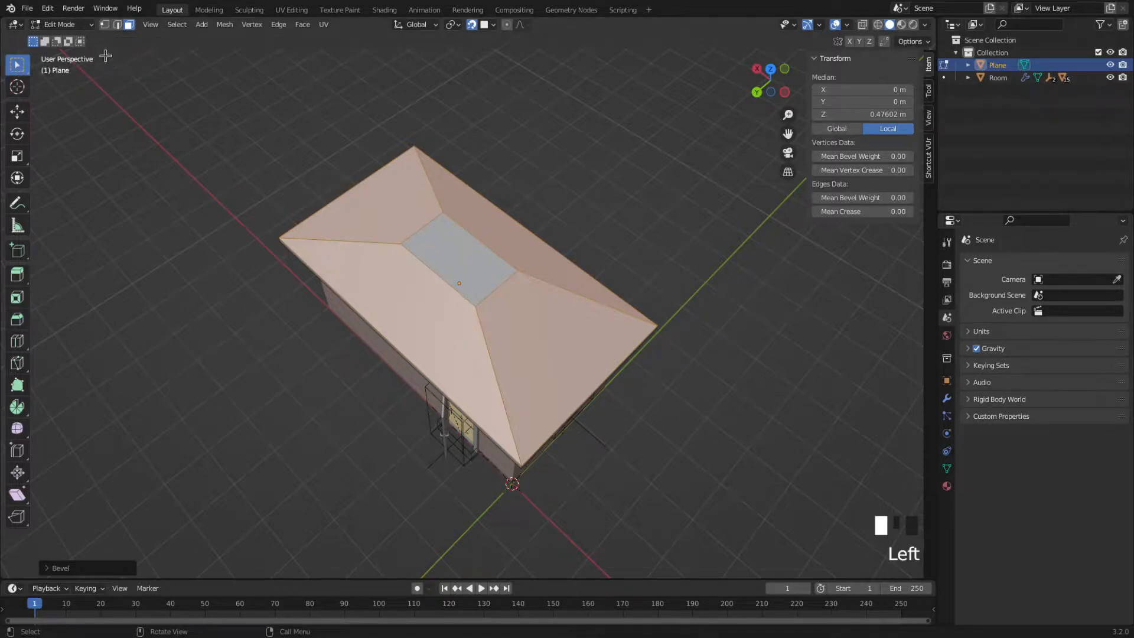
mouse_move(105, 24)
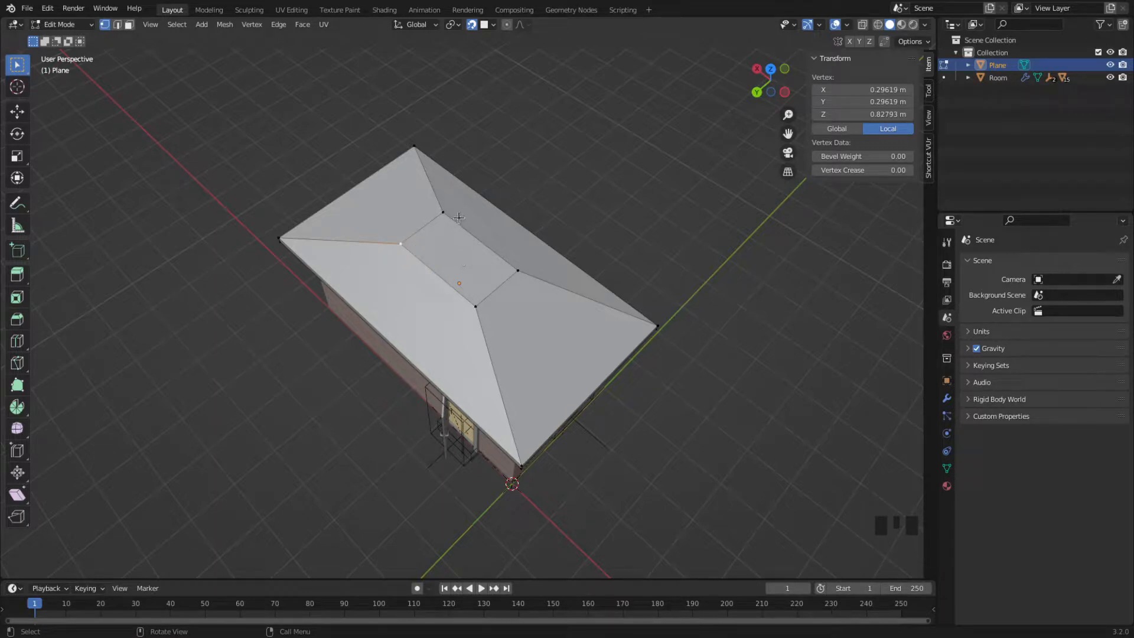
mouse_move(441, 229)
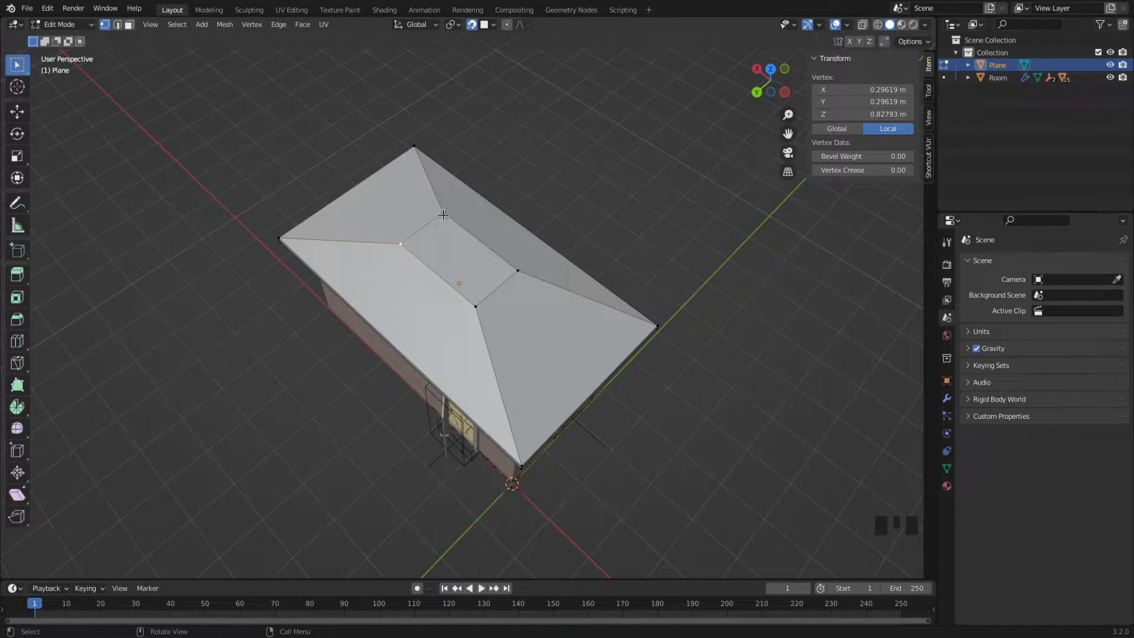
Merge each end pair of top vertices At Center, turning the flat top into a single ridge
left_click(443, 214)
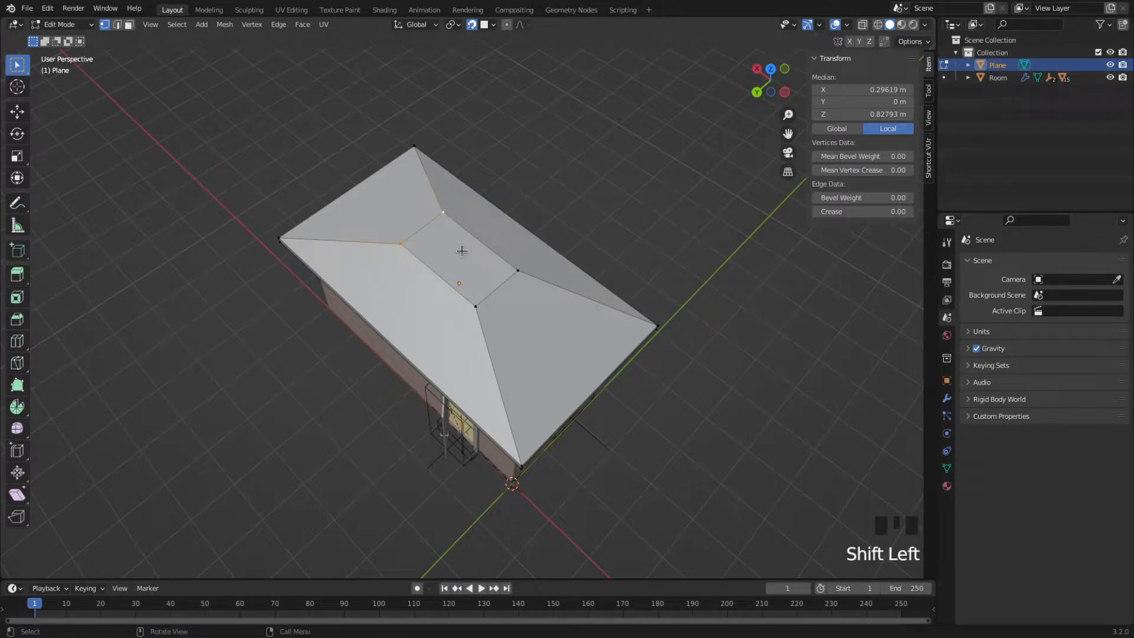
key("m")
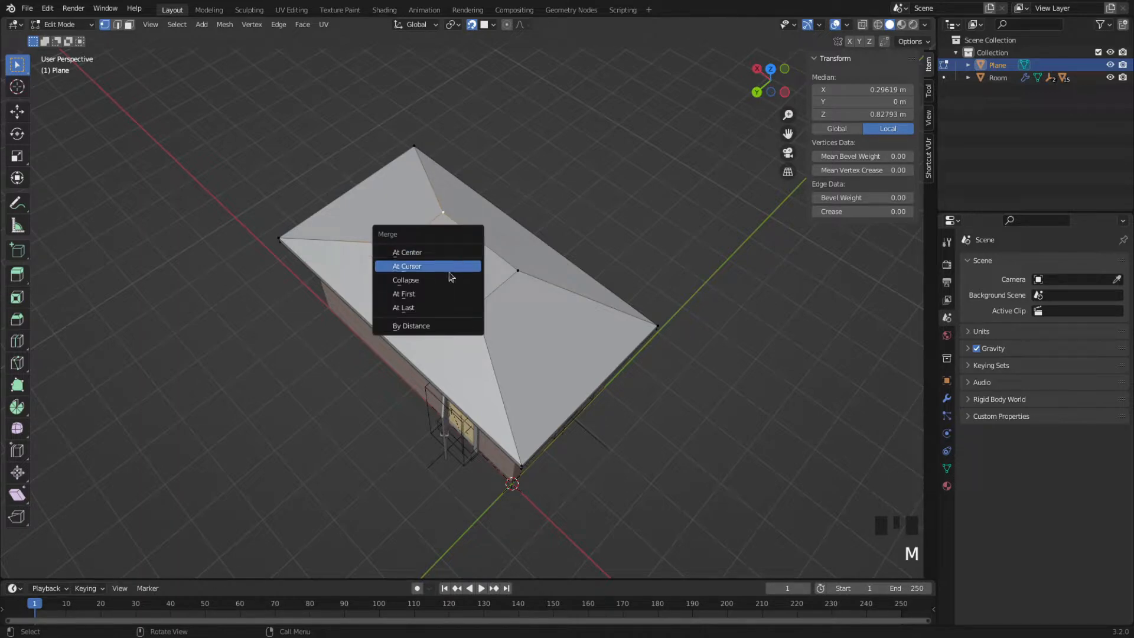
mouse_move(406, 251)
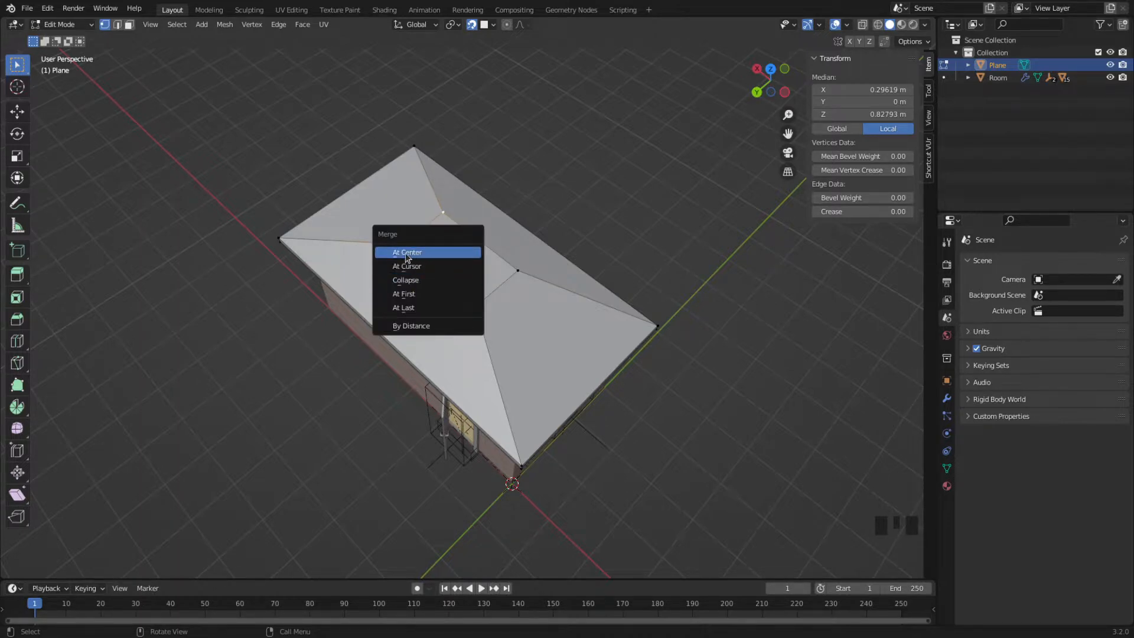
left_click(407, 252)
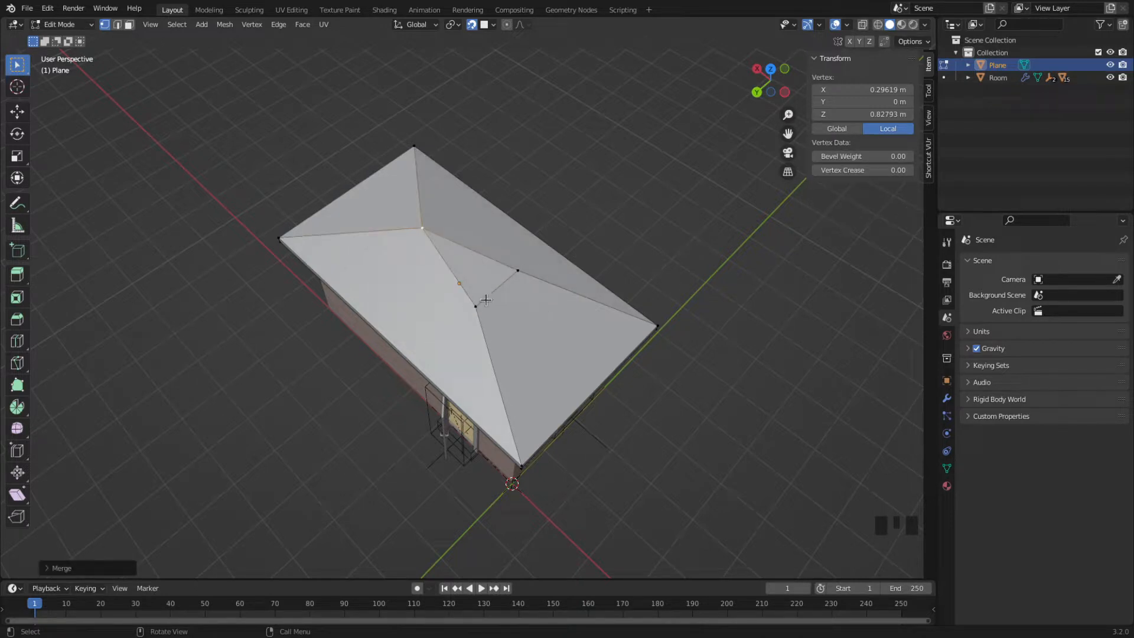
mouse_move(511, 314)
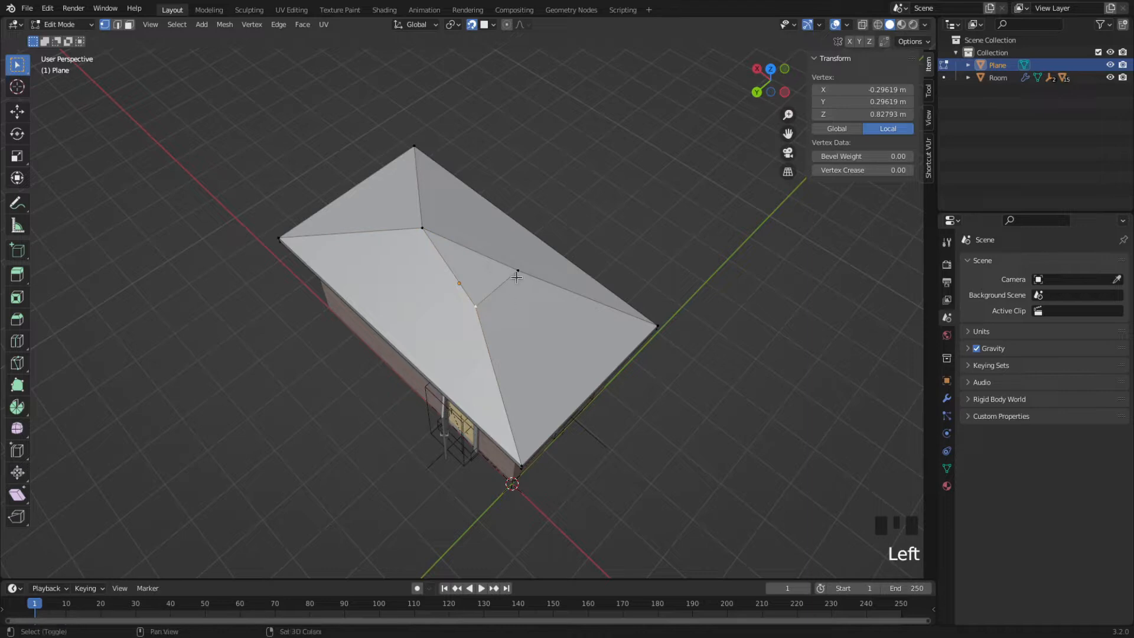
left_click(517, 272)
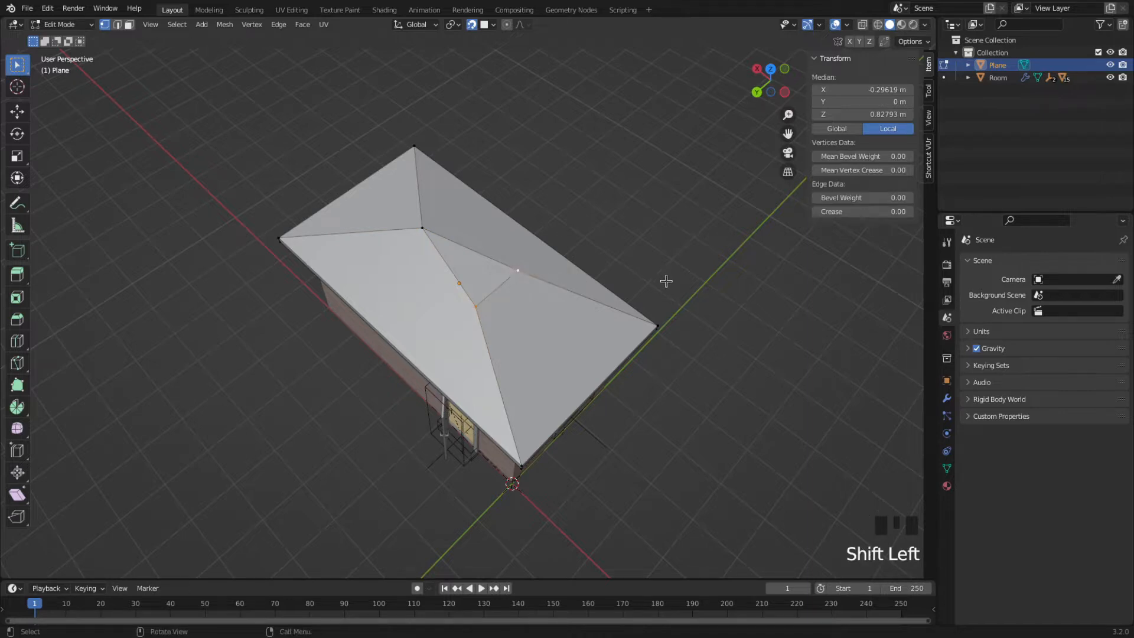
key("m")
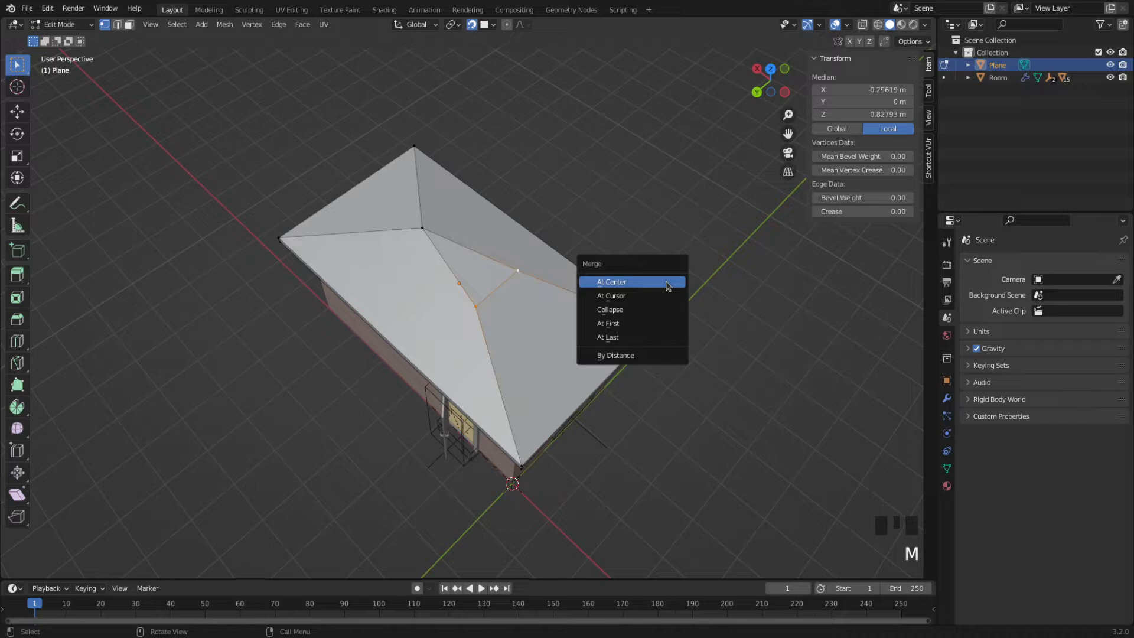
left_click(611, 281)
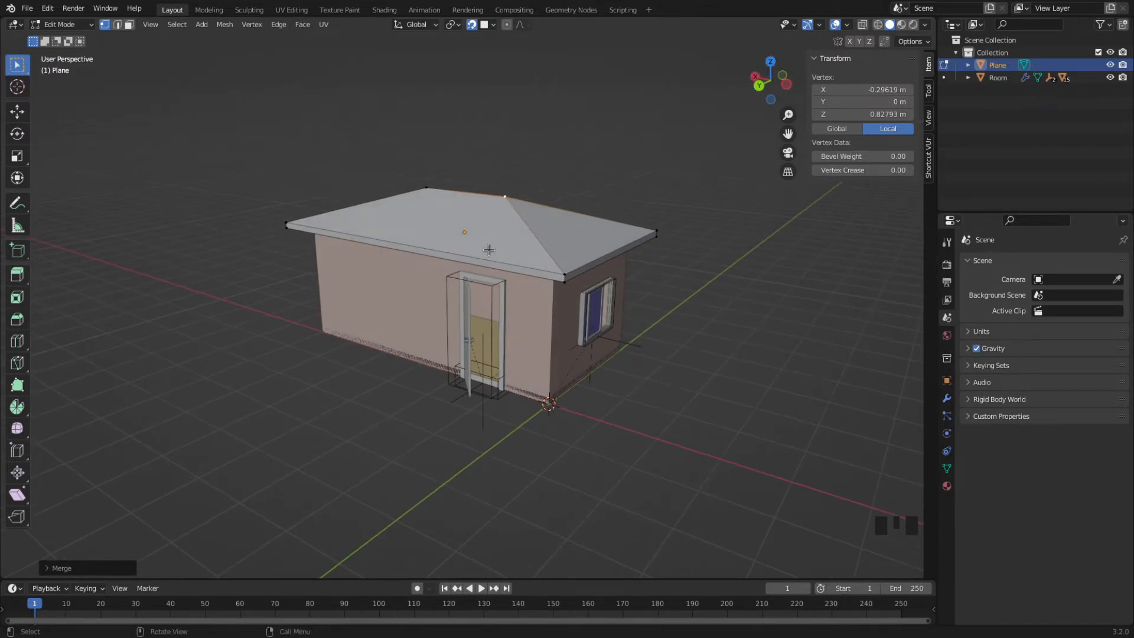
mouse_move(445, 194)
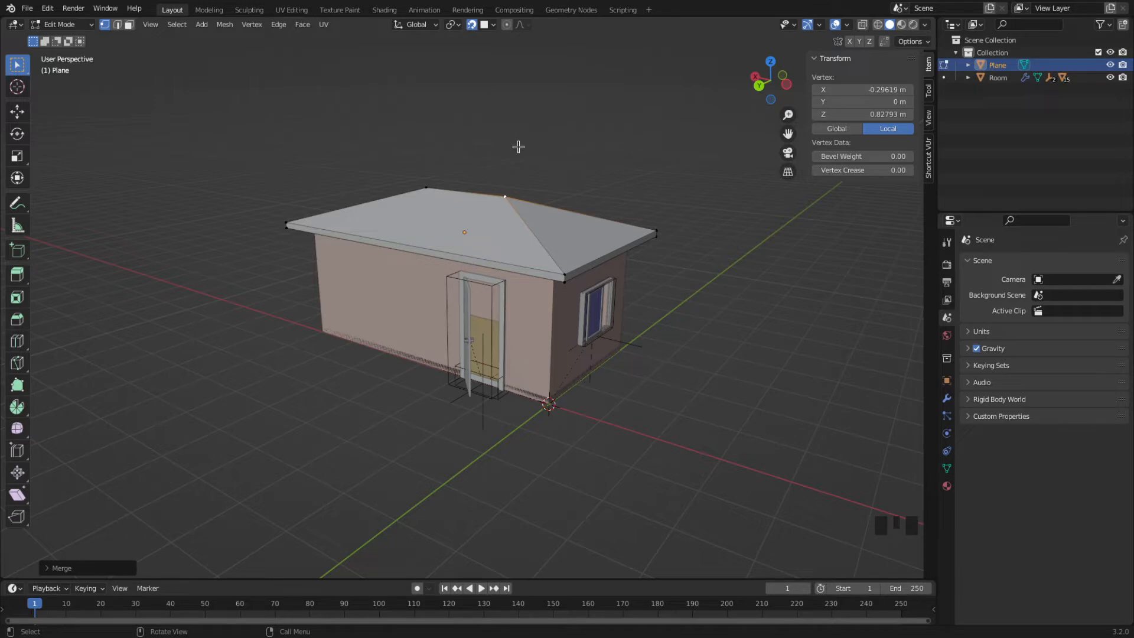
mouse_move(119, 74)
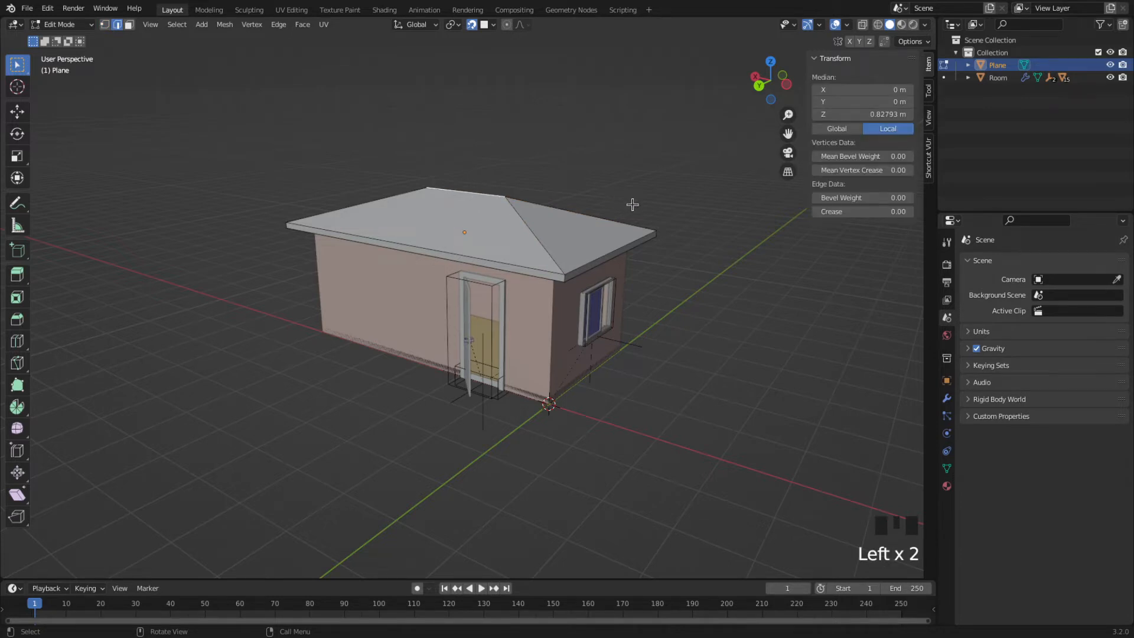
Begin moving the selected ridge edge straight up along Z
key("g")
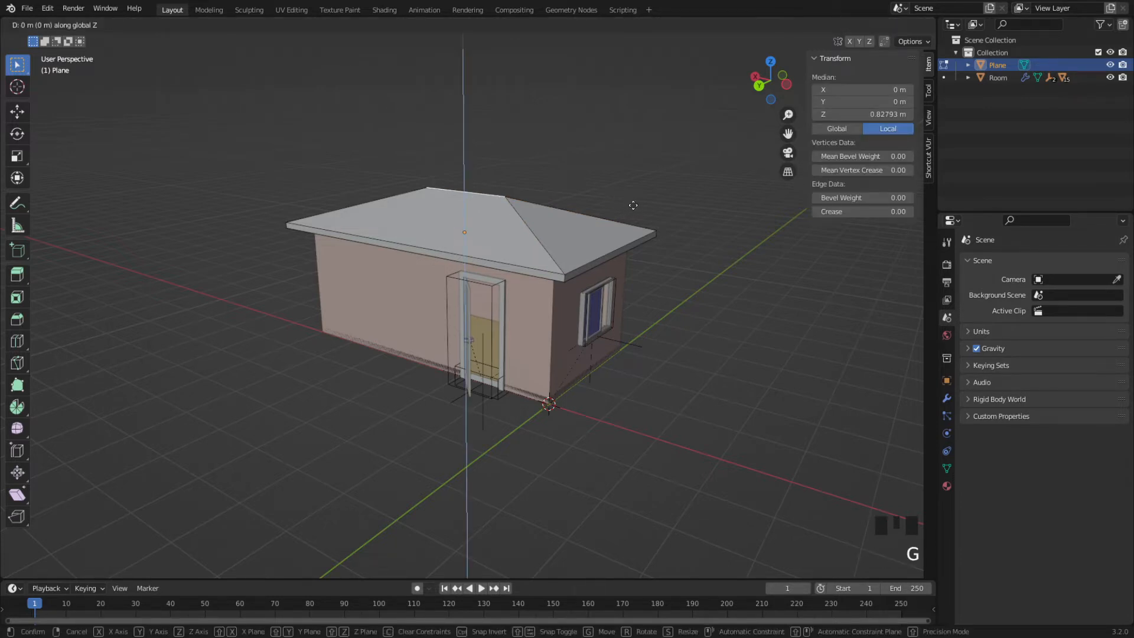
mouse_move(610, 160)
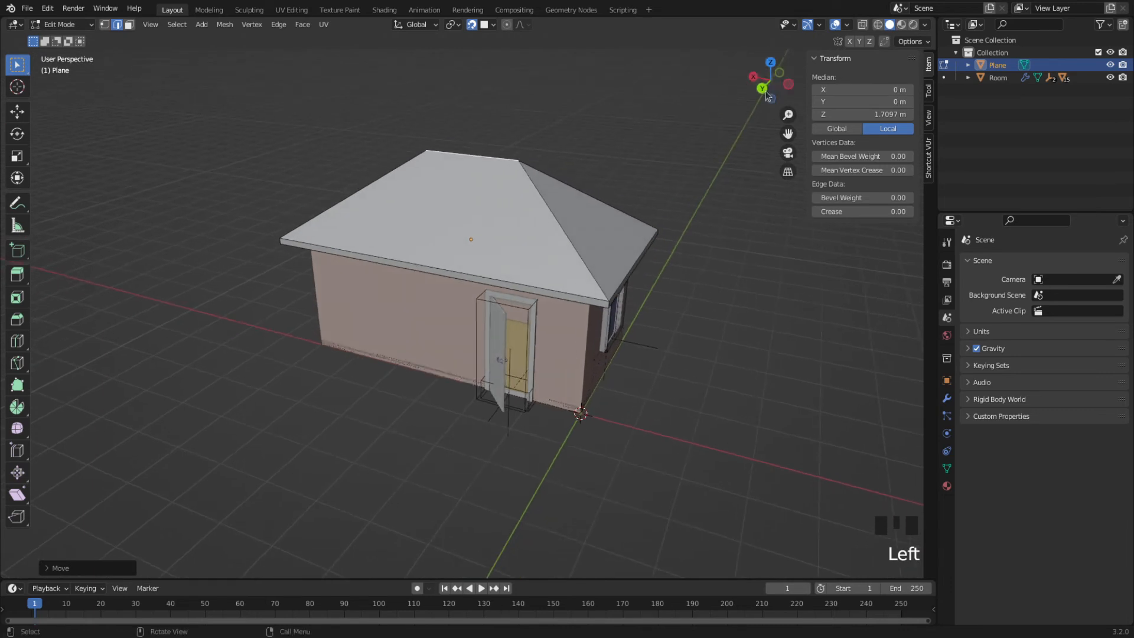
mouse_move(815, 331)
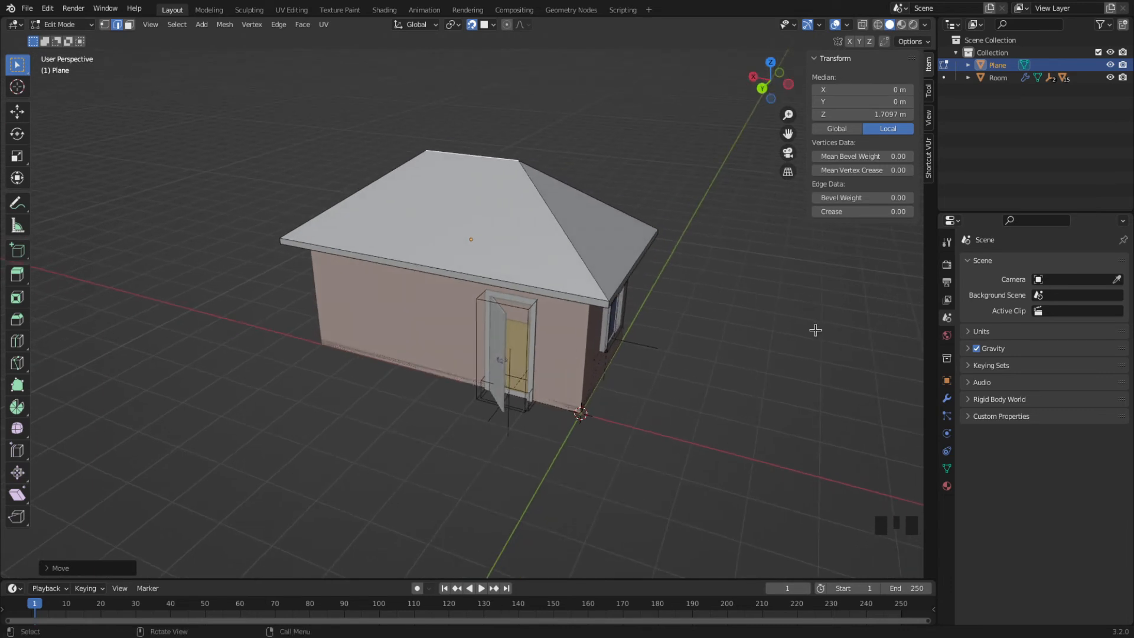